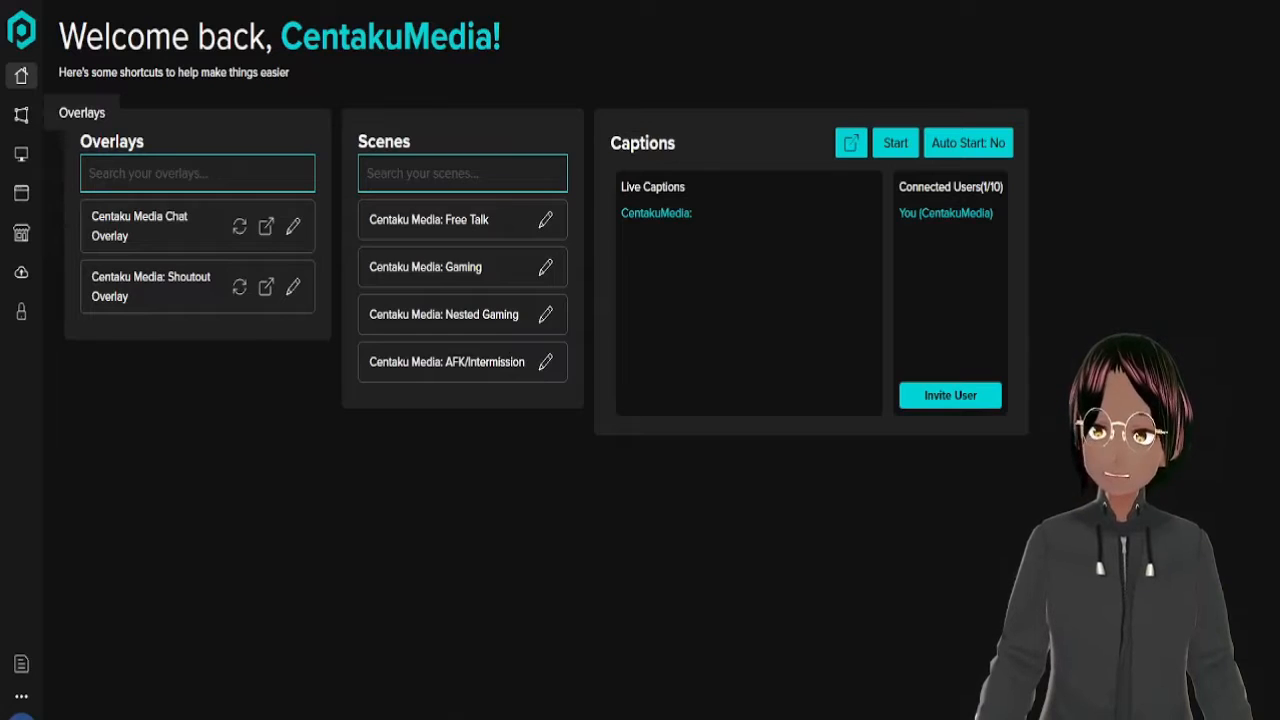
Step: Open the Overlays section to reach the Centaku Media Chat Overlay editor
left_click(21, 114)
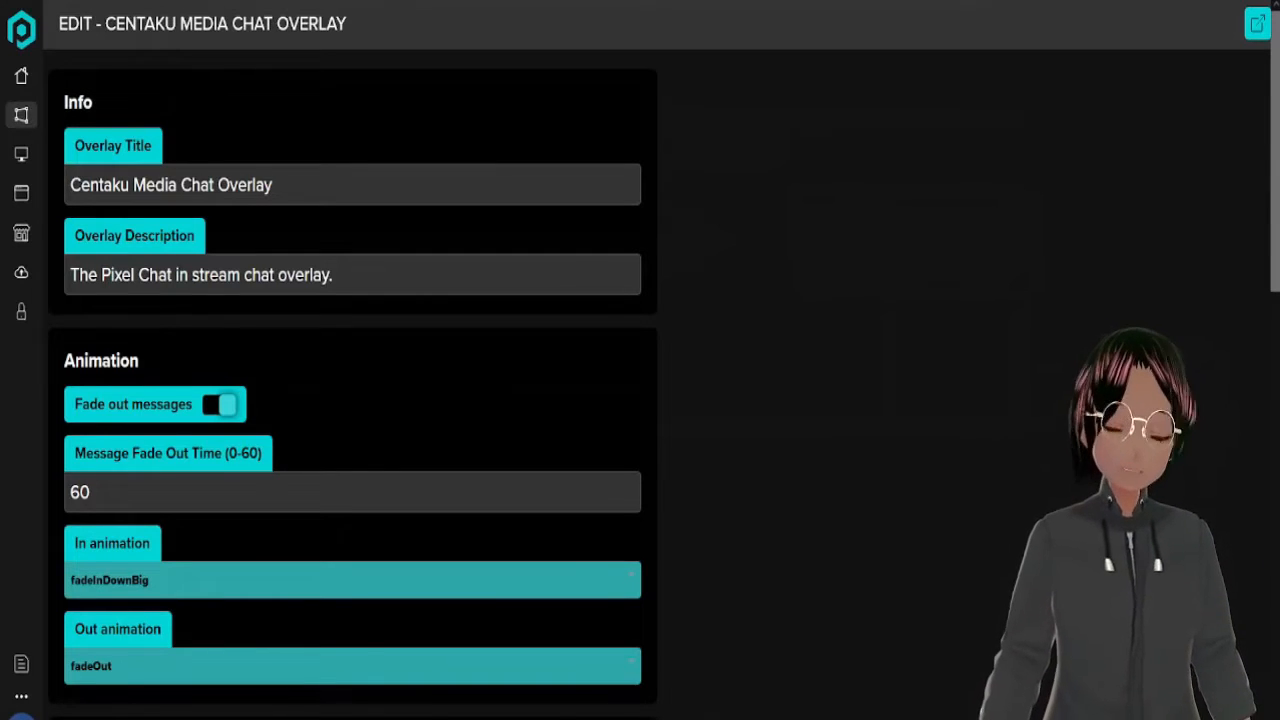
Step: Enable Toggle Preview Mode to show sample Twitch, Glimesh and Trovo messages
scroll("down", 3)
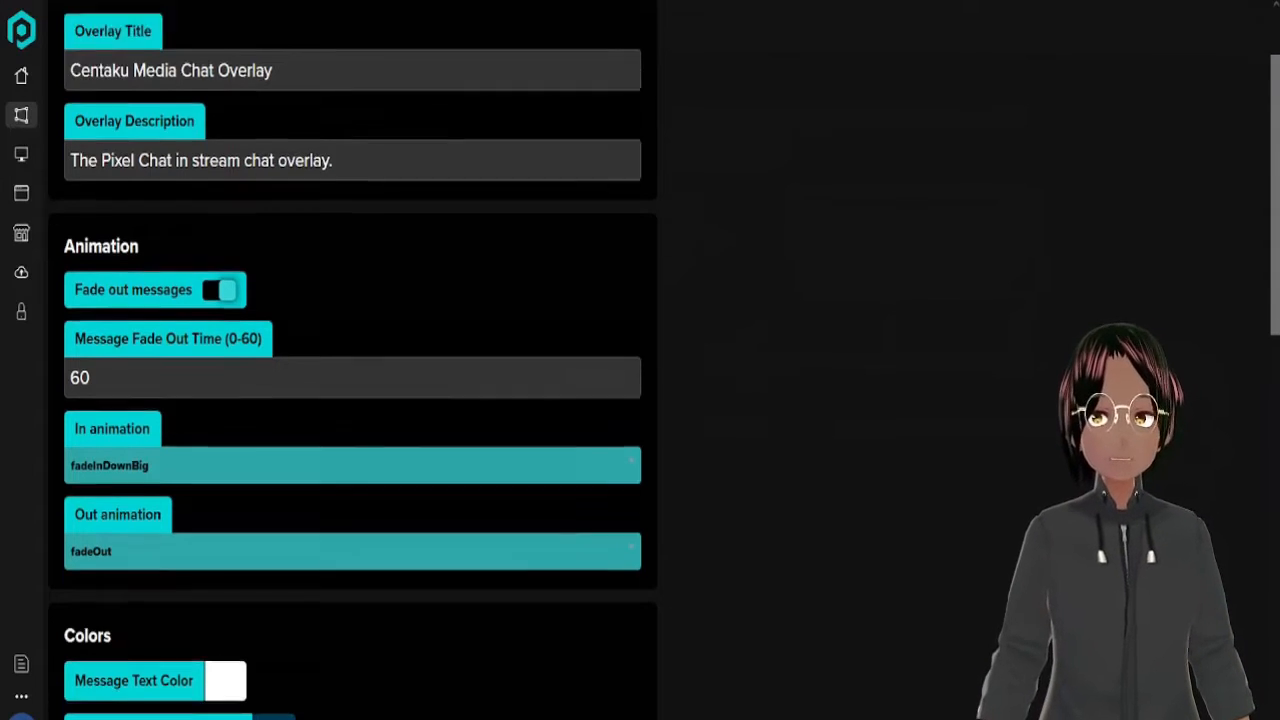
scroll("down", 3)
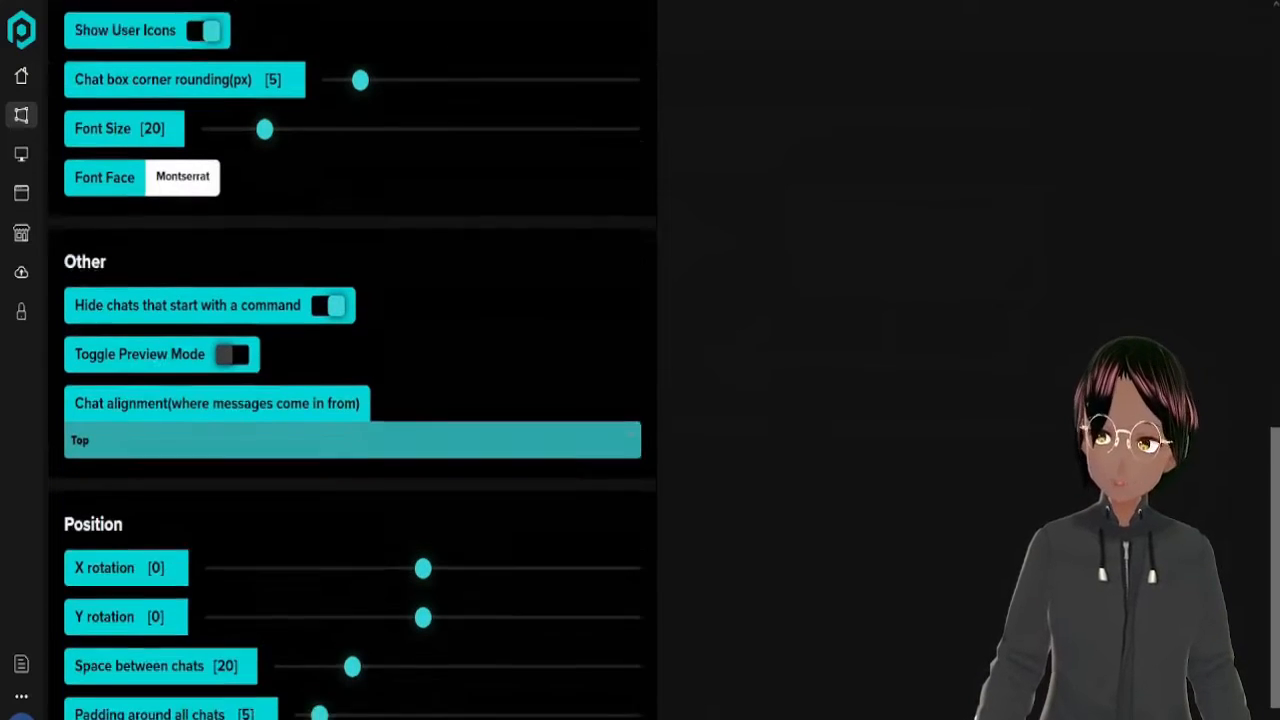
scroll("down", 3)
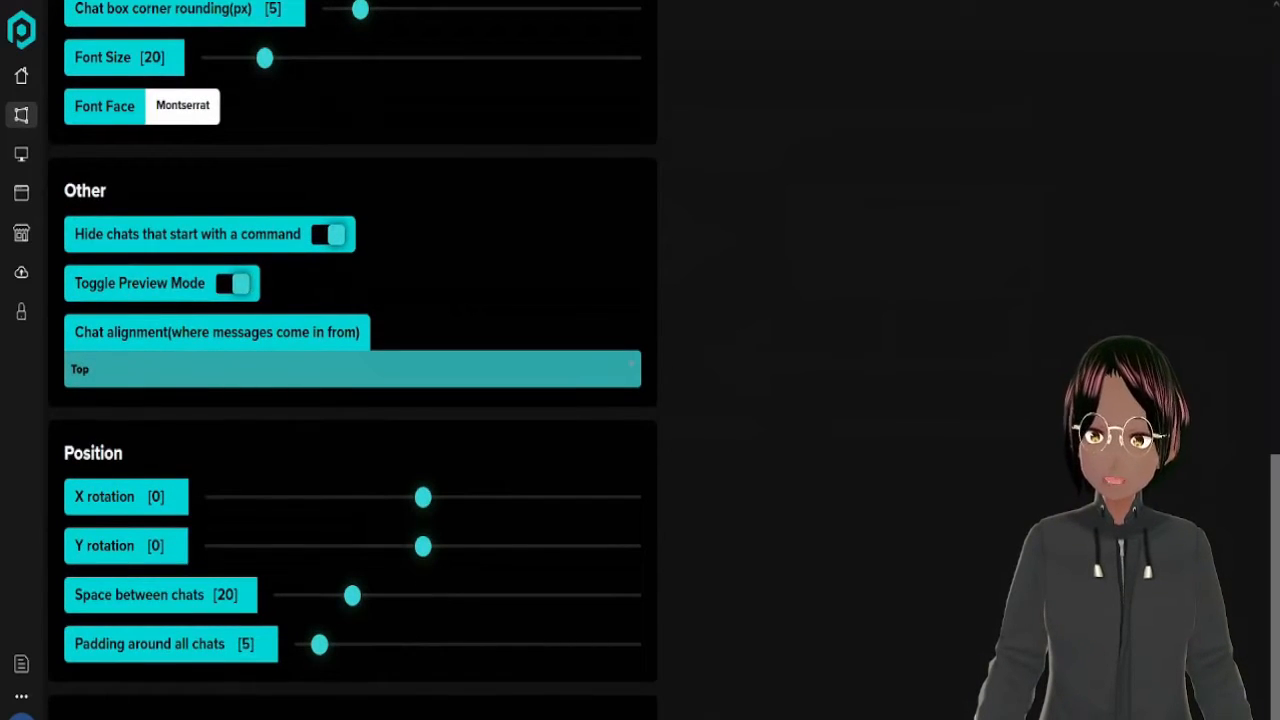
scroll("up", 3)
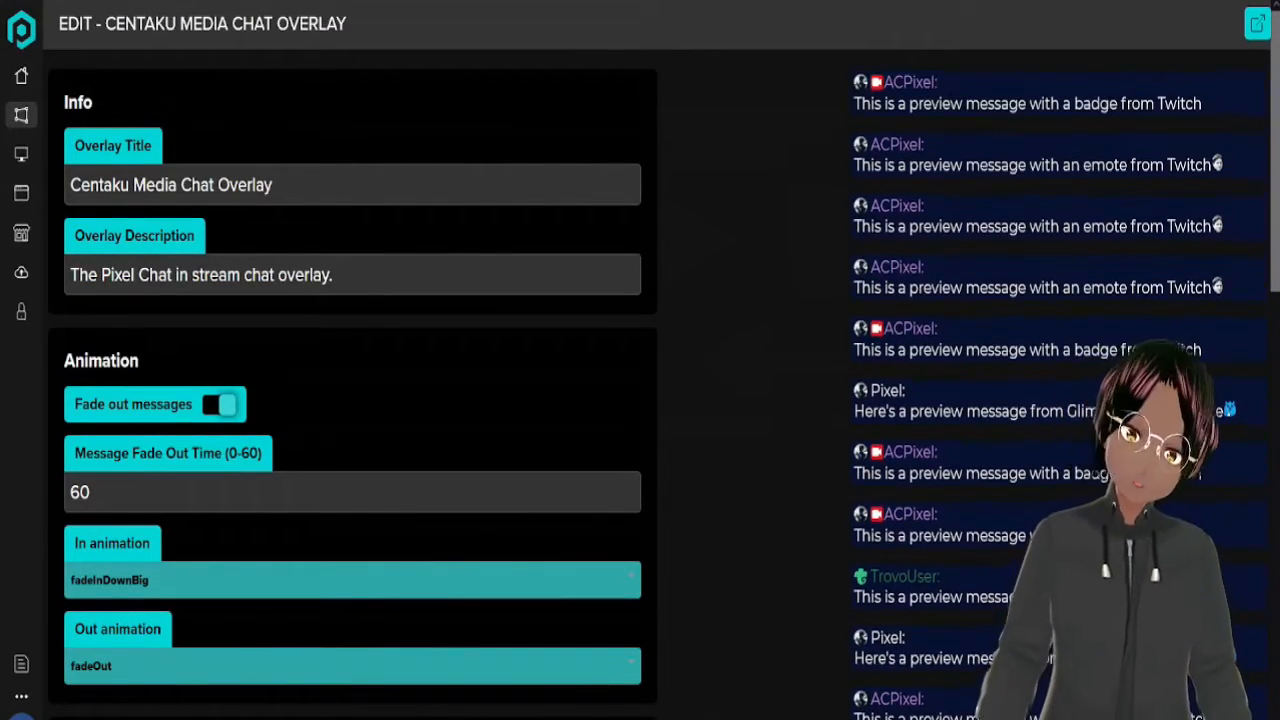
scroll("down", 3)
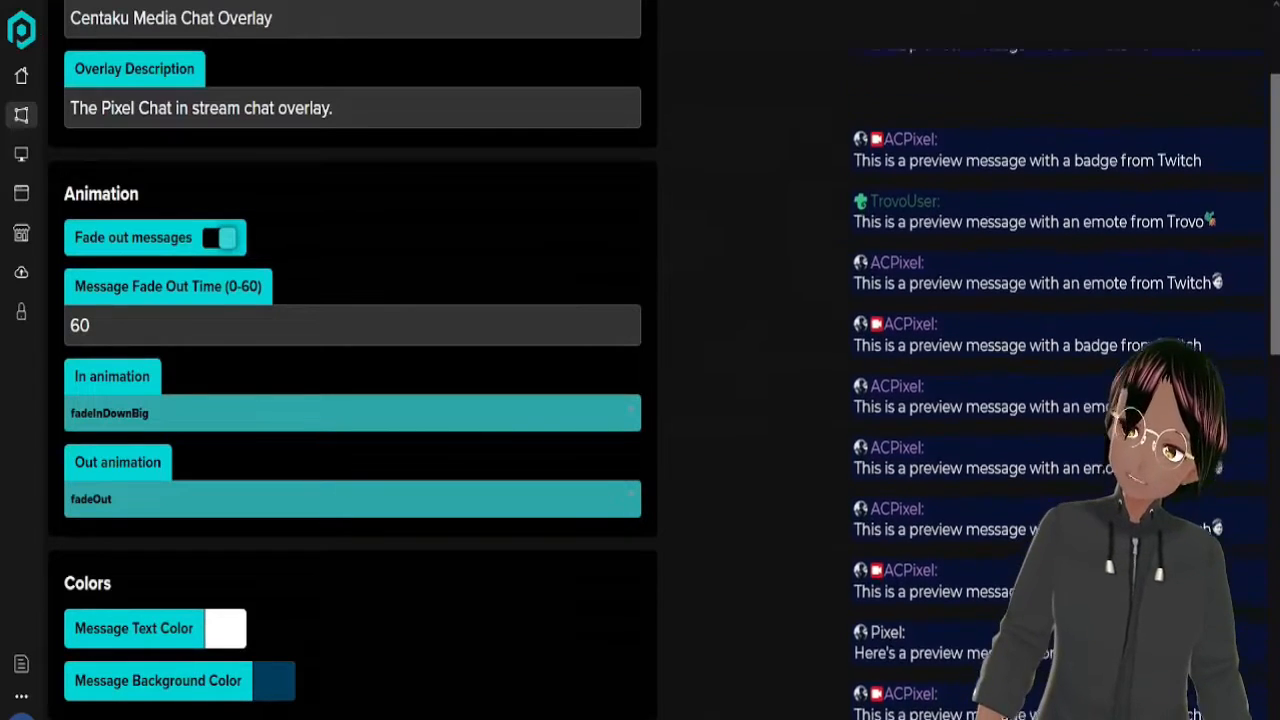
left_click(352, 413)
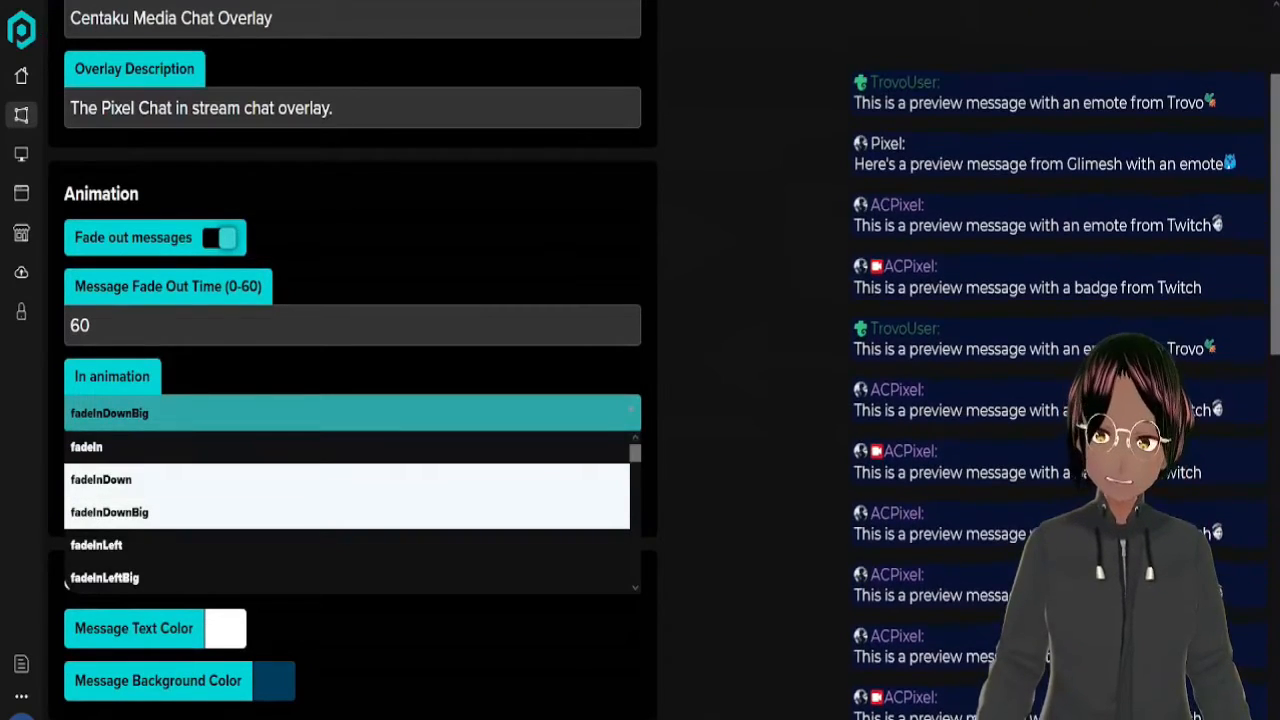
scroll("down", 3)
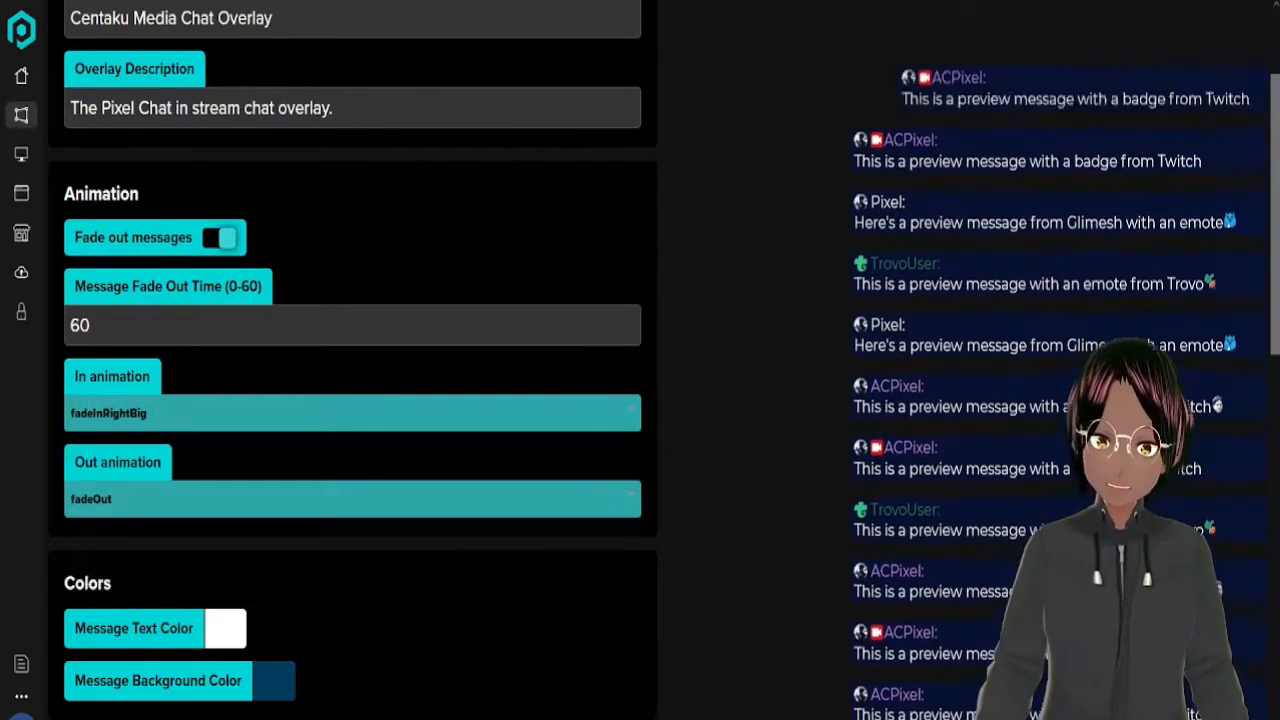
left_click(352, 412)
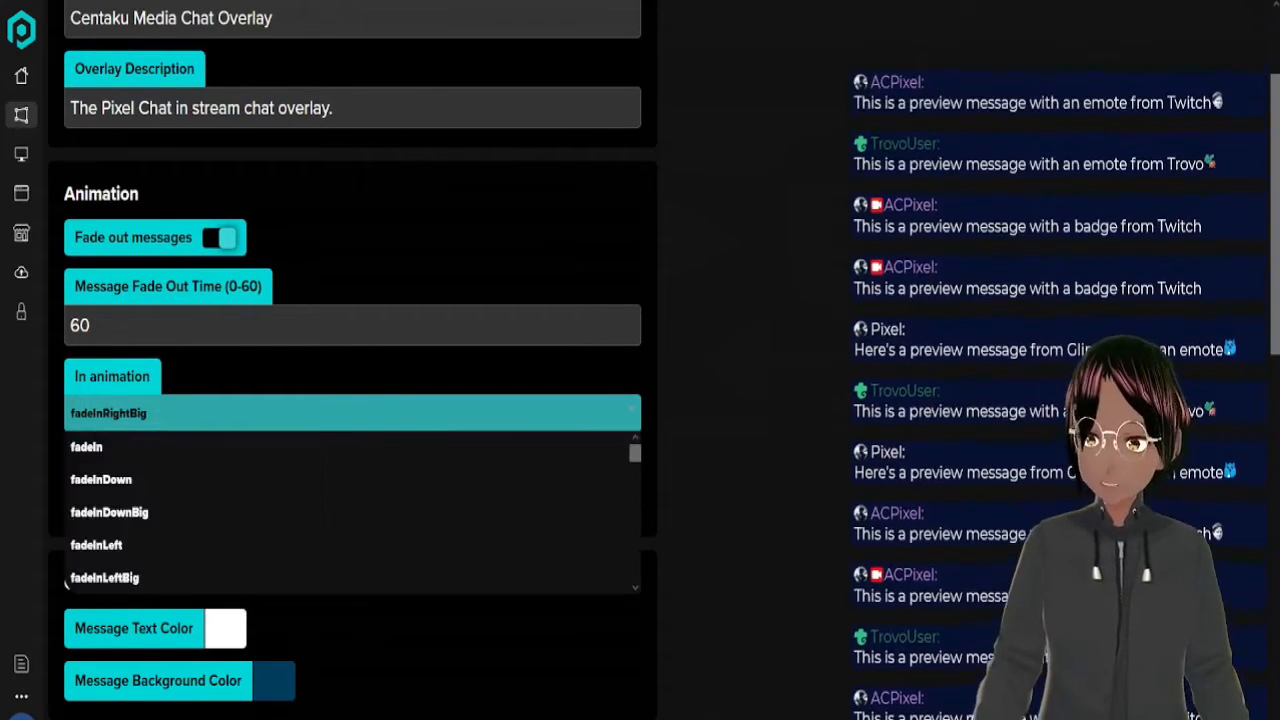
left_click(109, 512)
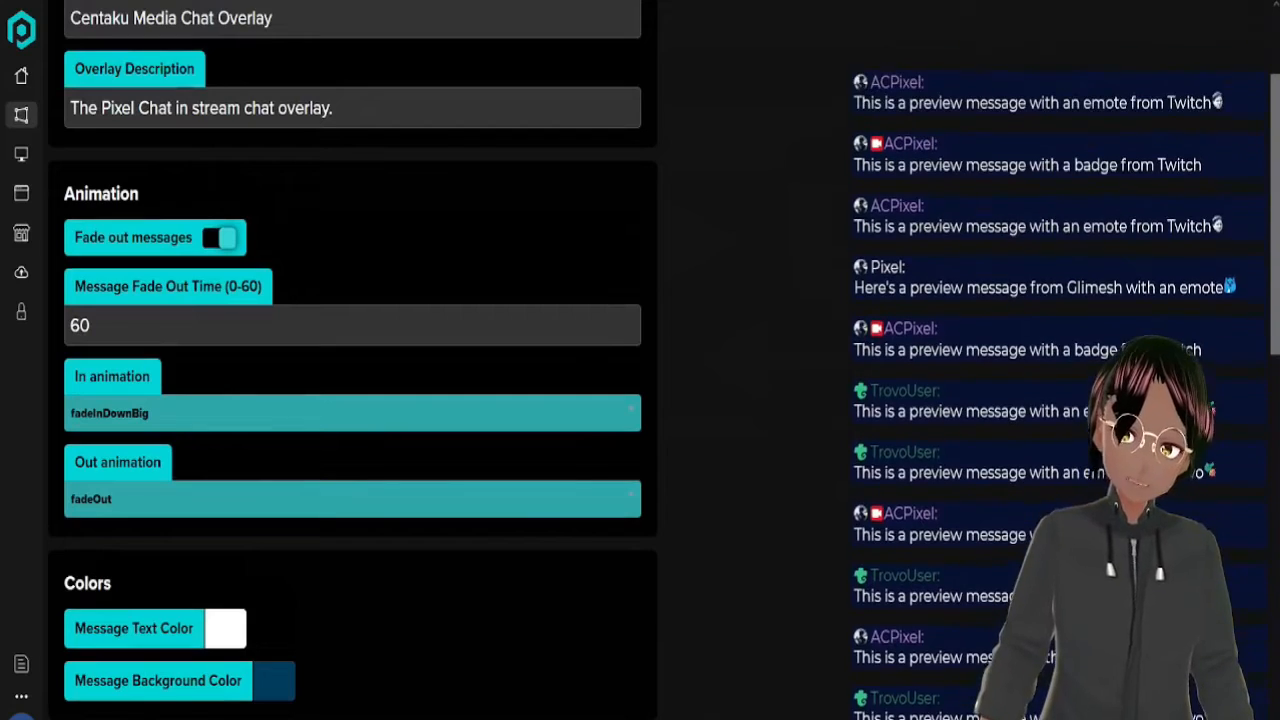
scroll("down", 3)
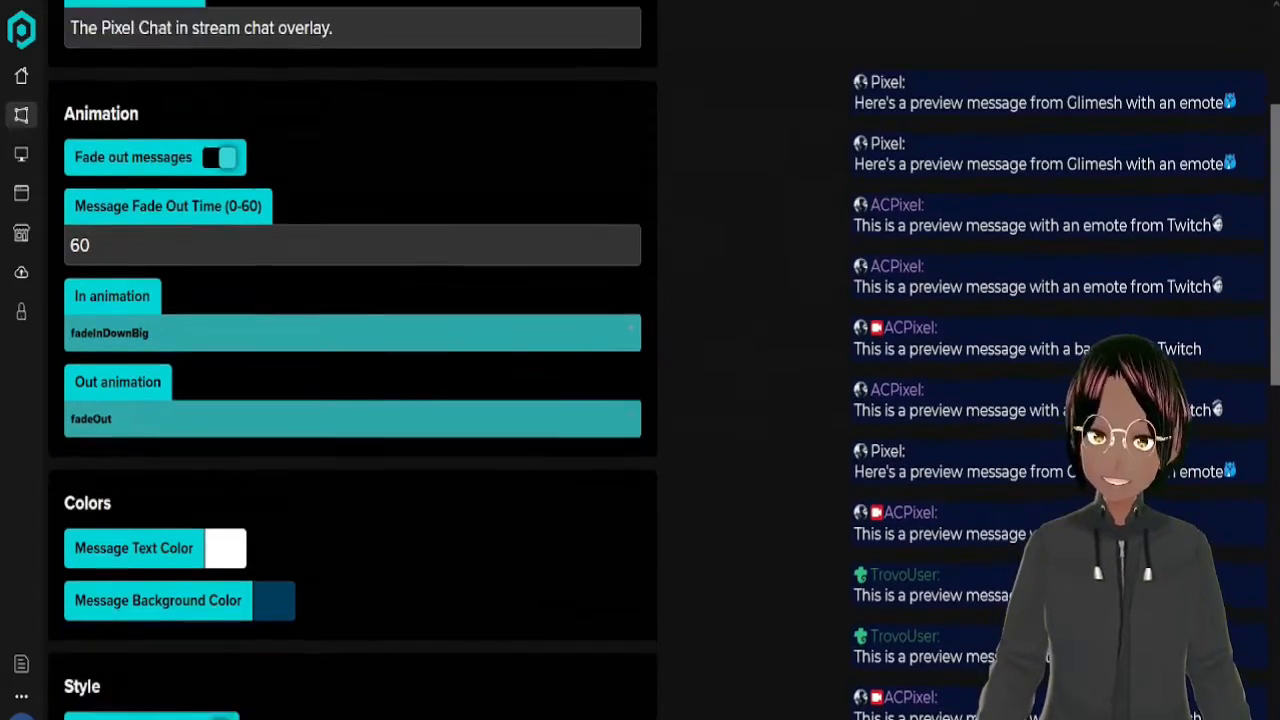
scroll("up", 3)
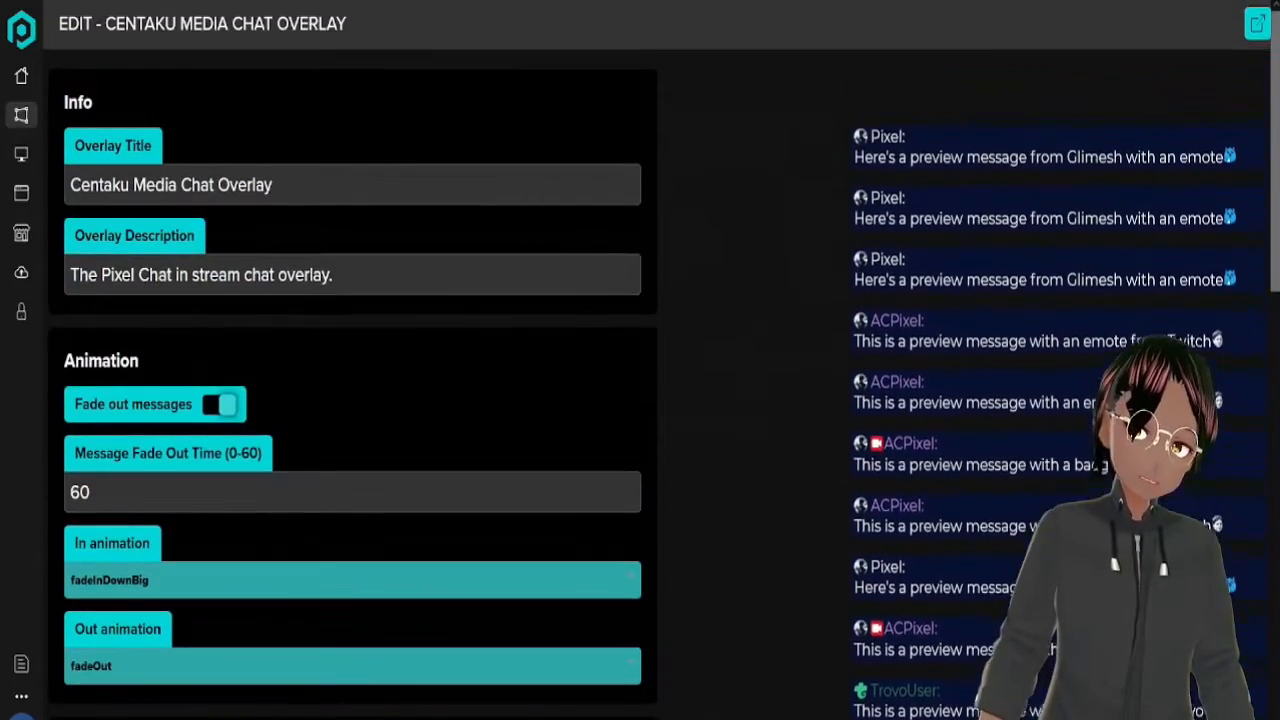
scroll("down", 3)
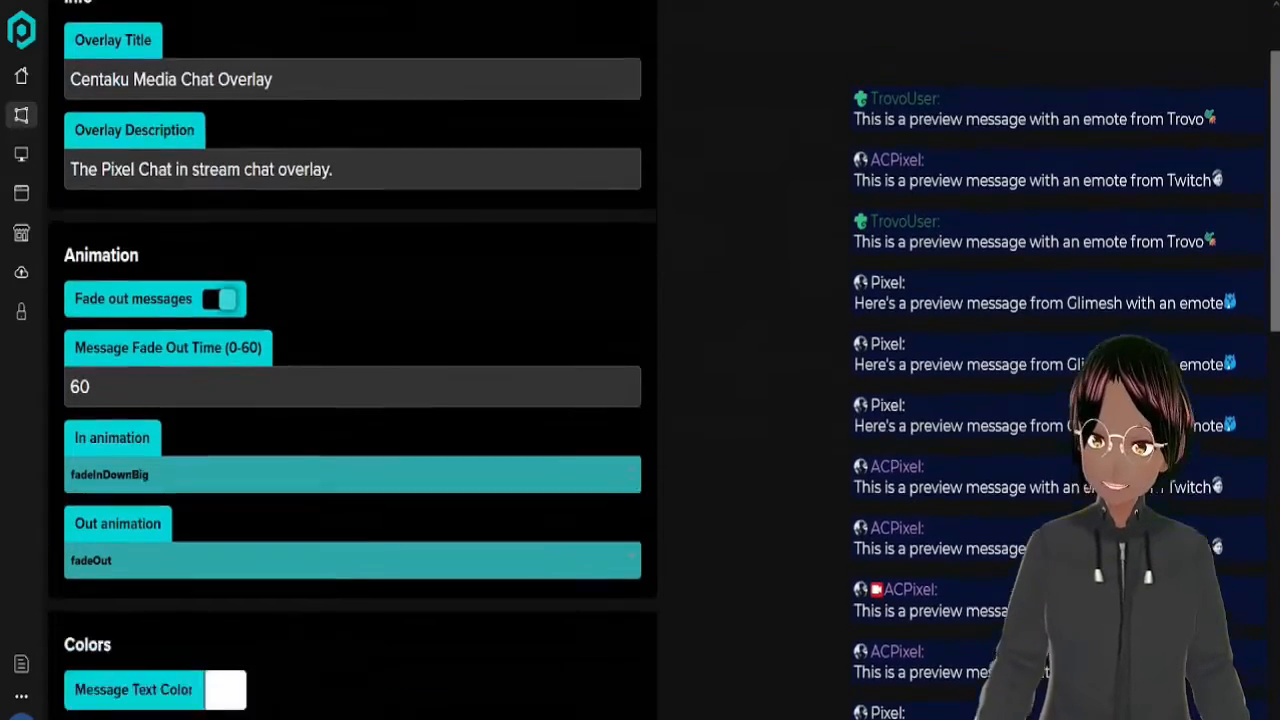
scroll("down", 3)
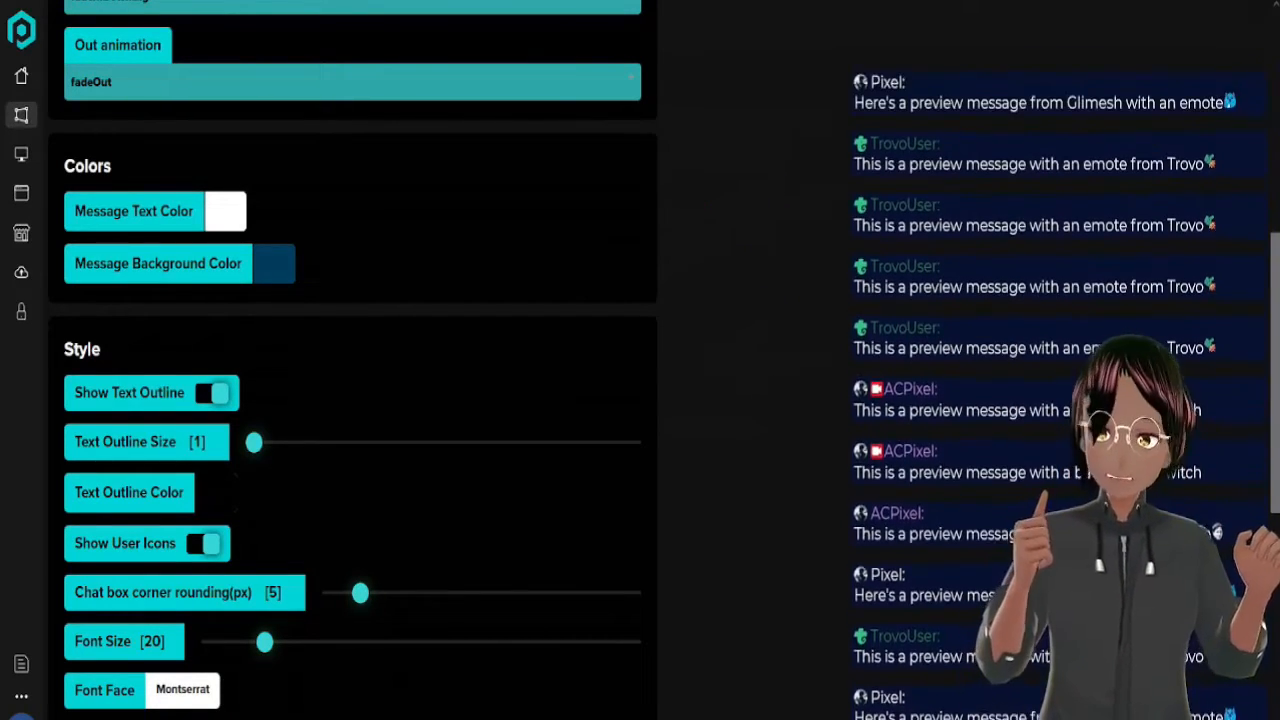
scroll("down", 3)
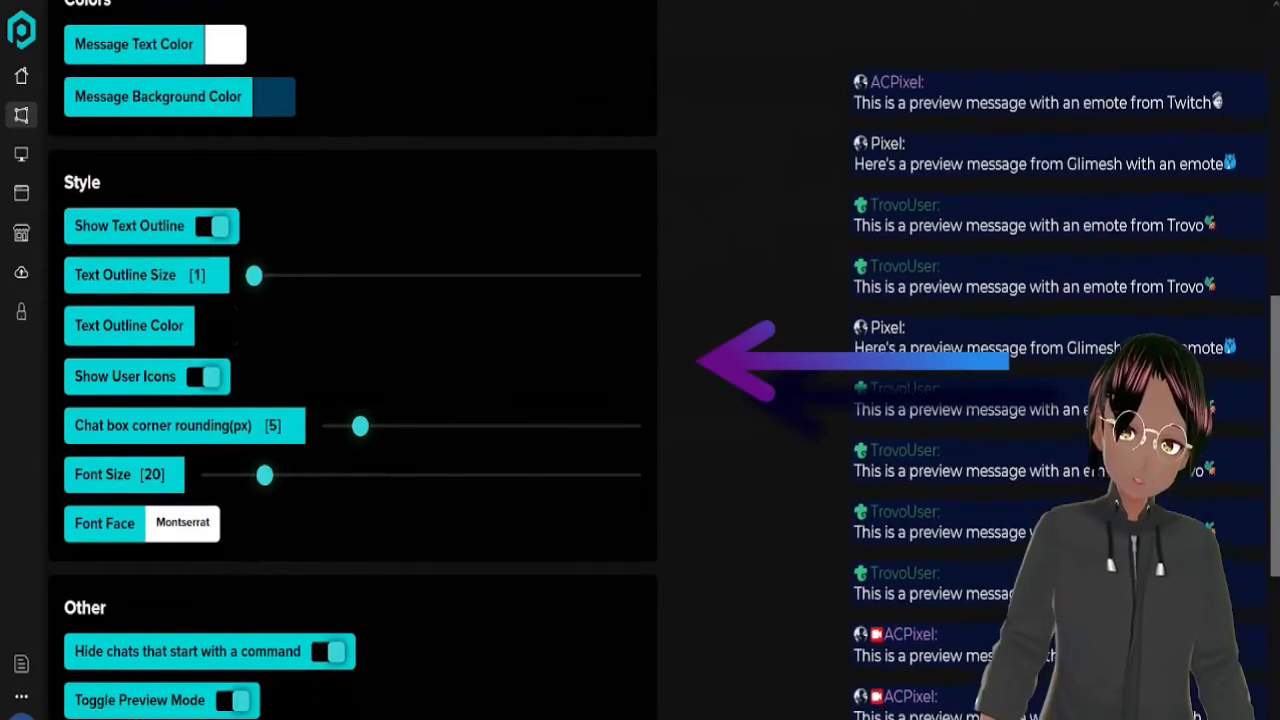
left_click_drag(254, 275, 464, 275)
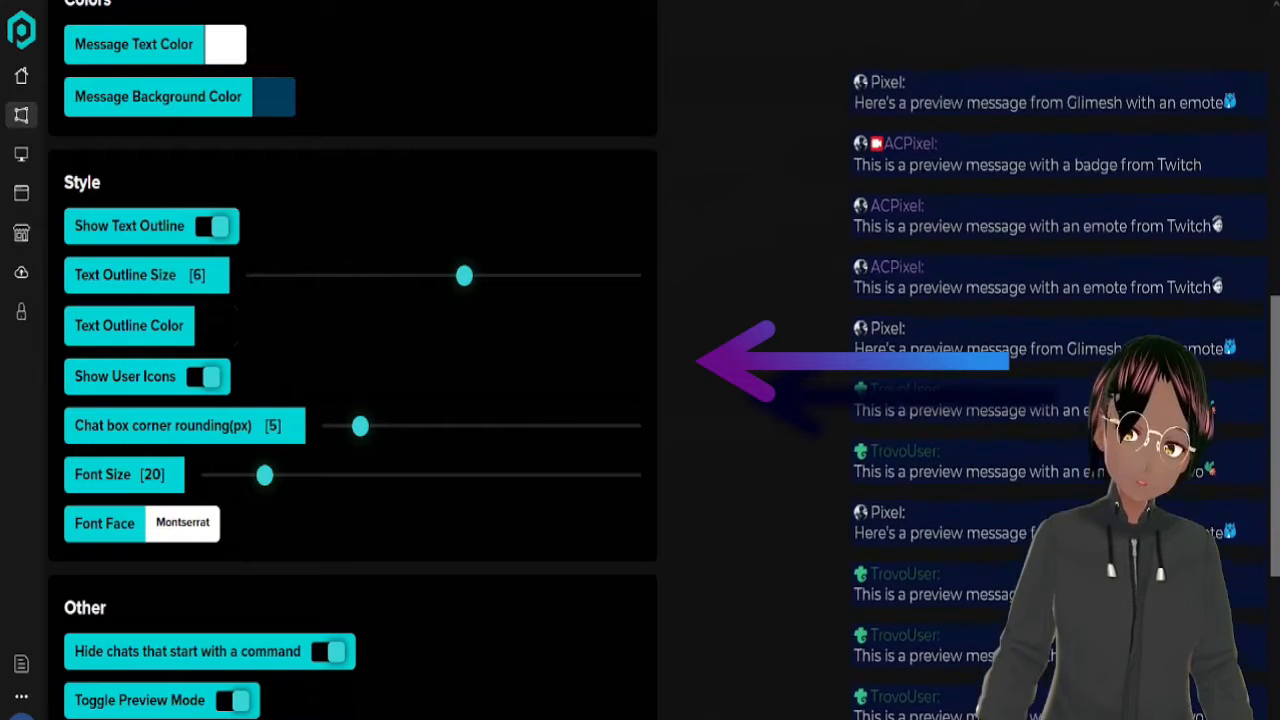
left_click_drag(465, 276, 590, 276)
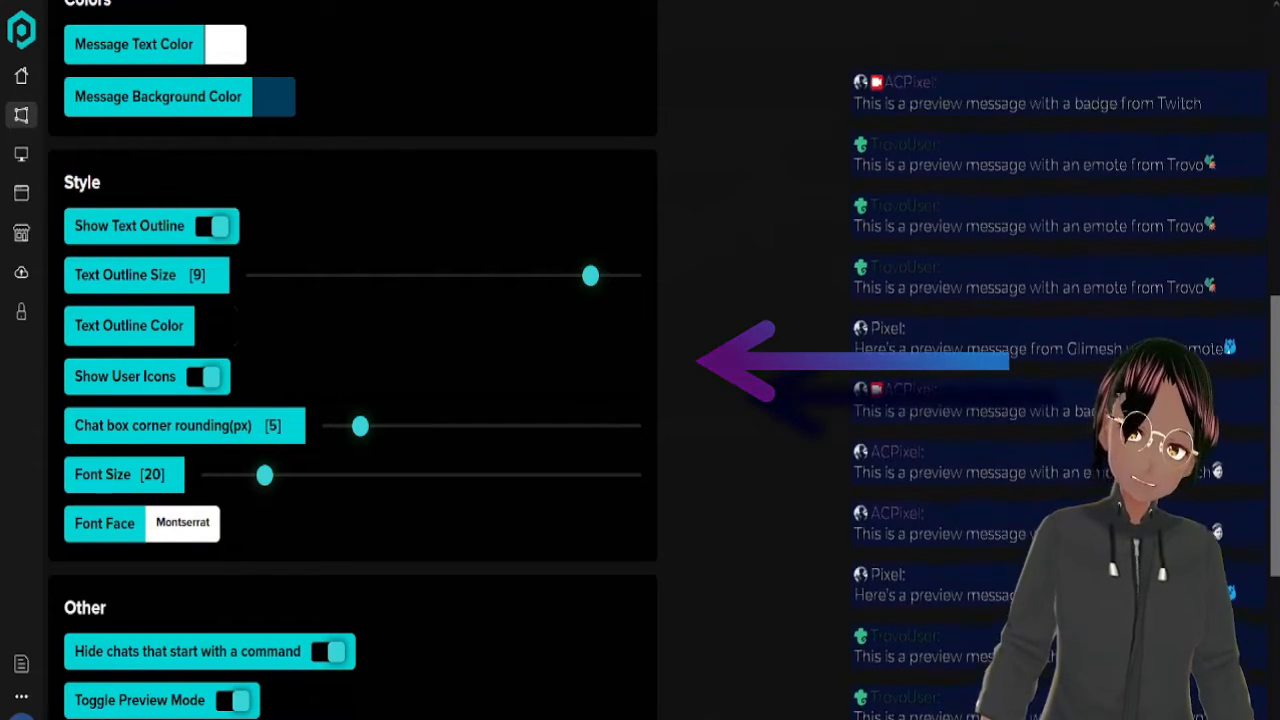
left_click_drag(590, 275, 548, 275)
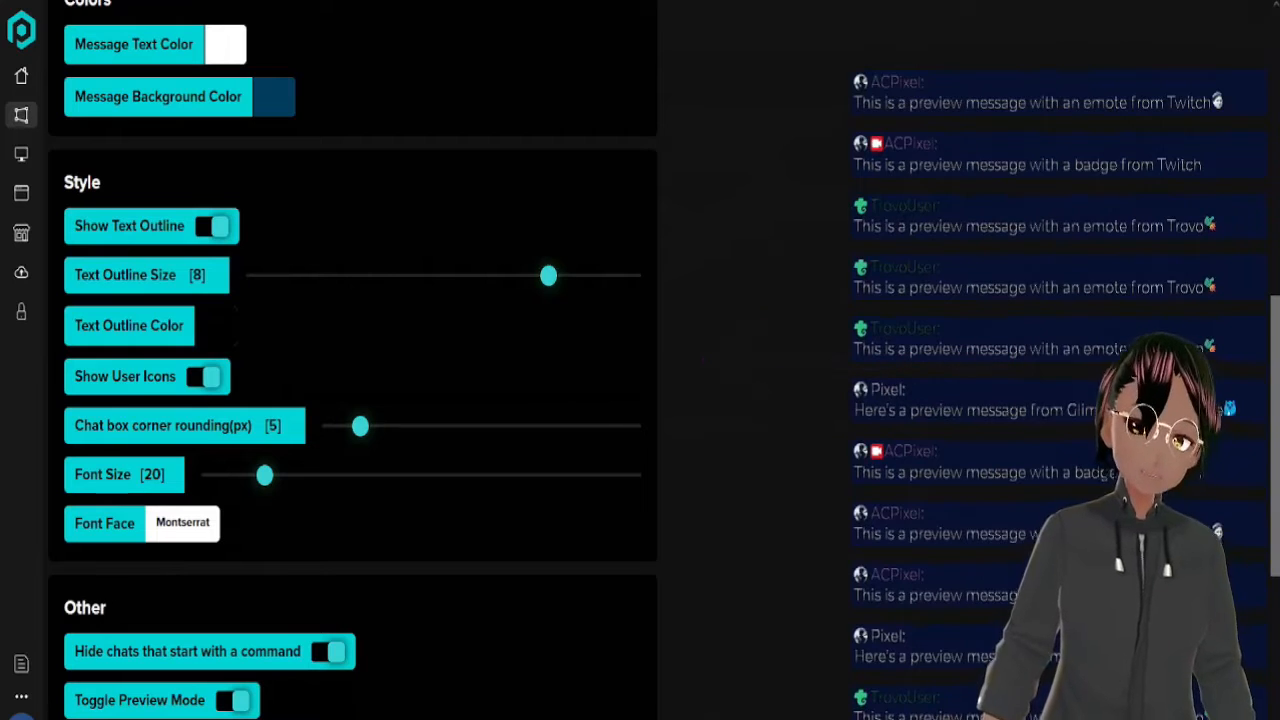
left_click_drag(548, 275, 506, 275)
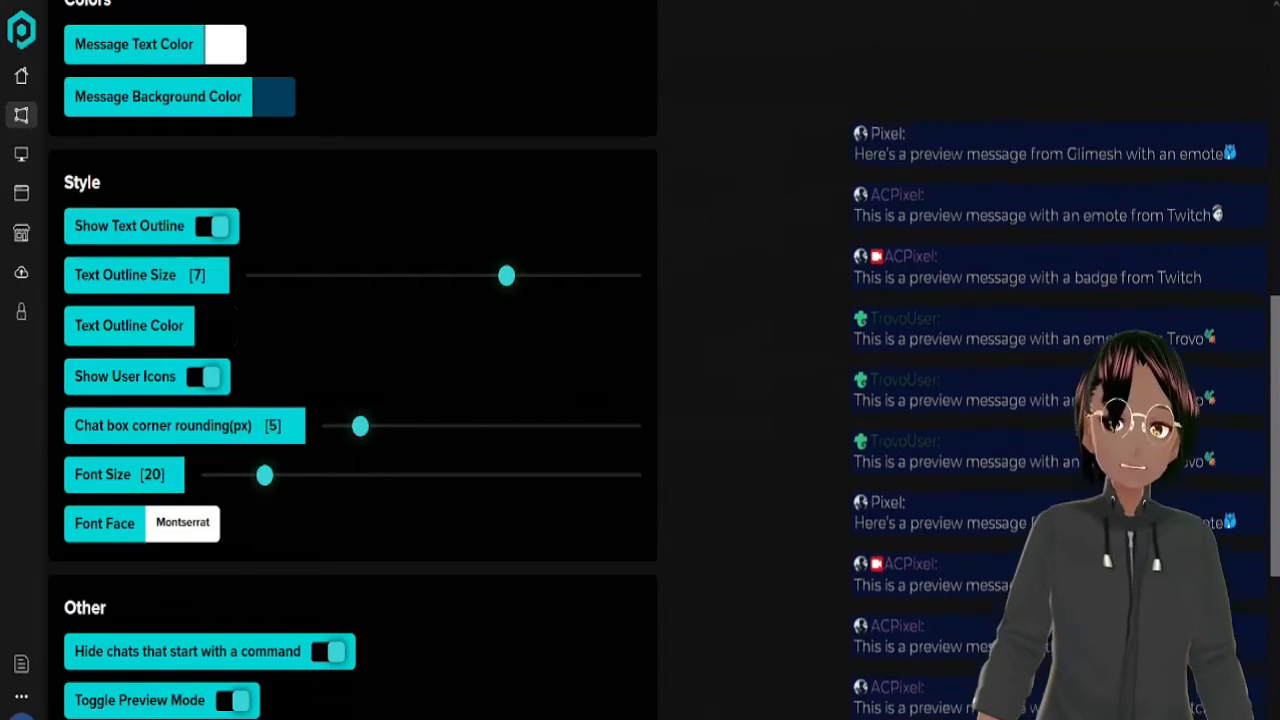
left_click_drag(505, 275, 253, 275)
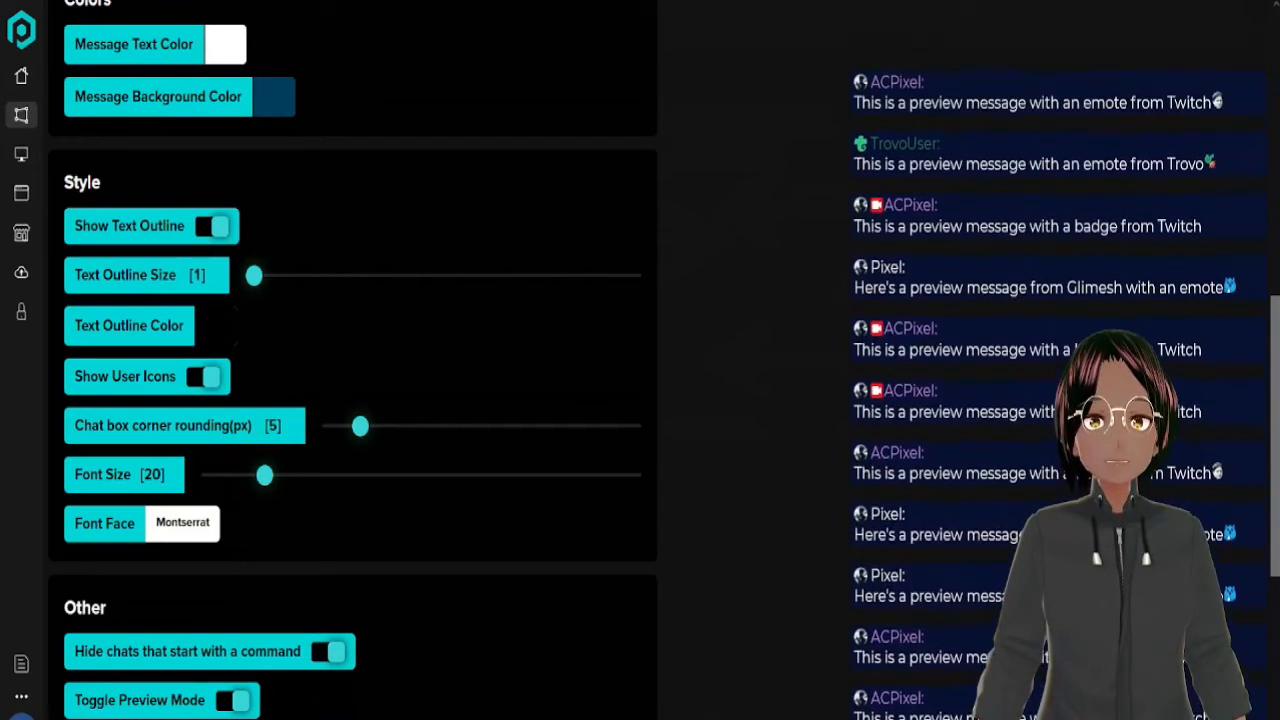
left_click(203, 376)
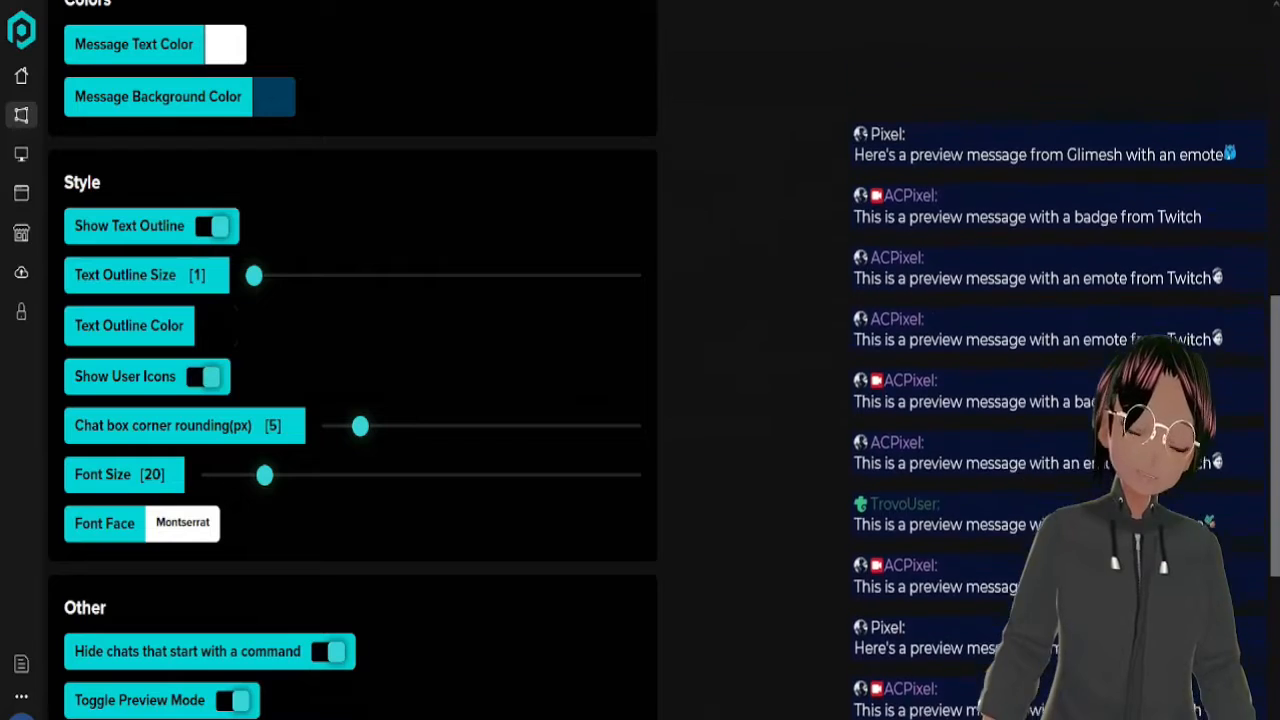
Step: Set the chat box corner rounding to 5 after trying higher and zero values
scroll("down", 3)
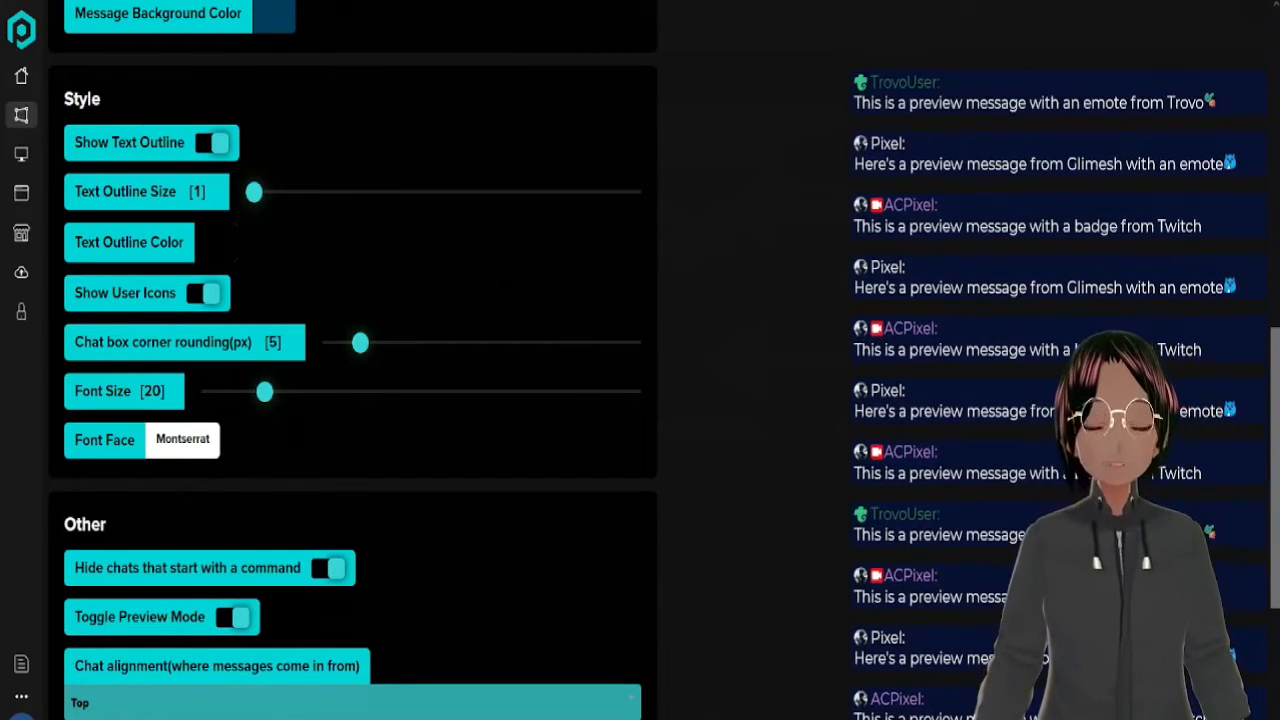
left_click_drag(360, 342, 602, 342)
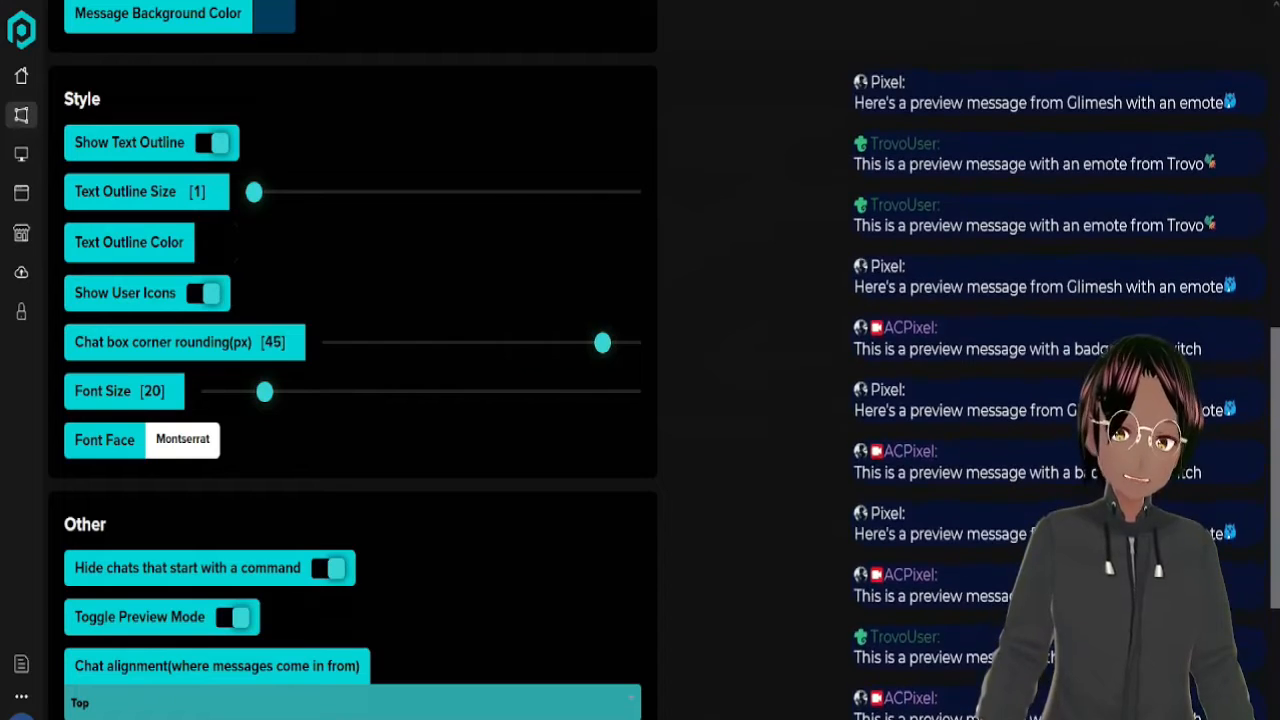
left_click_drag(602, 343, 330, 343)
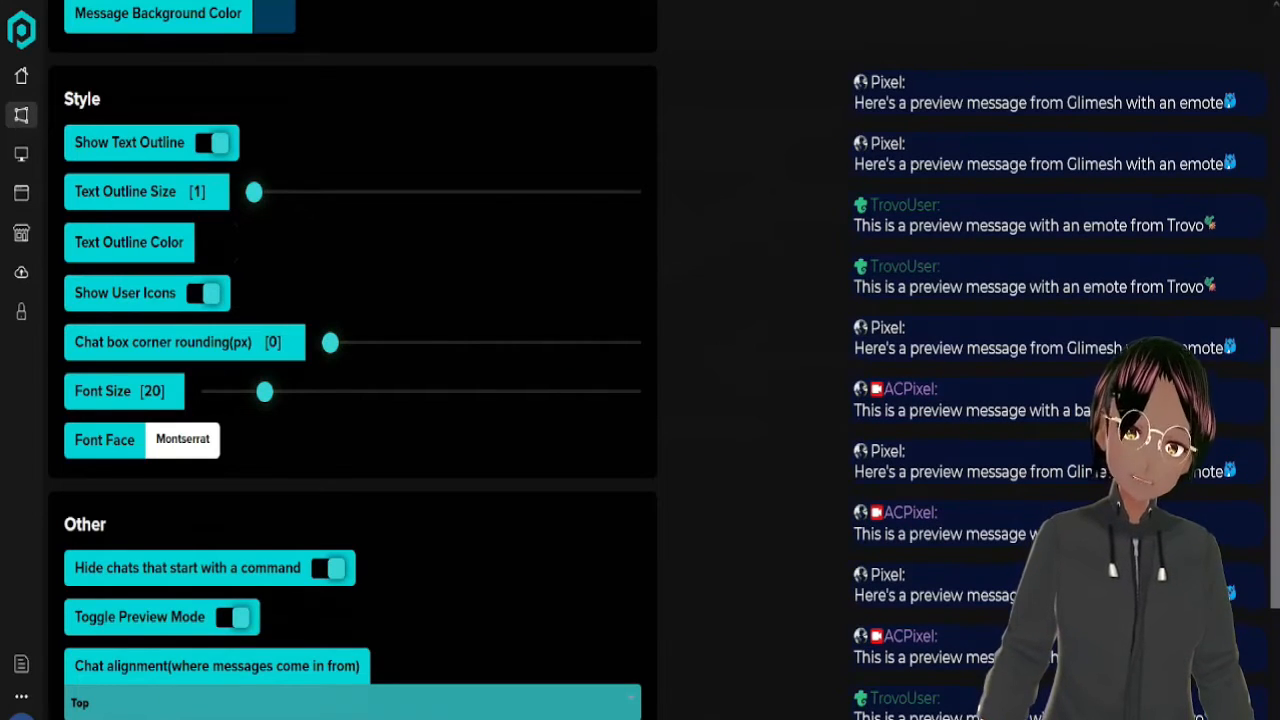
left_click_drag(330, 342, 342, 342)
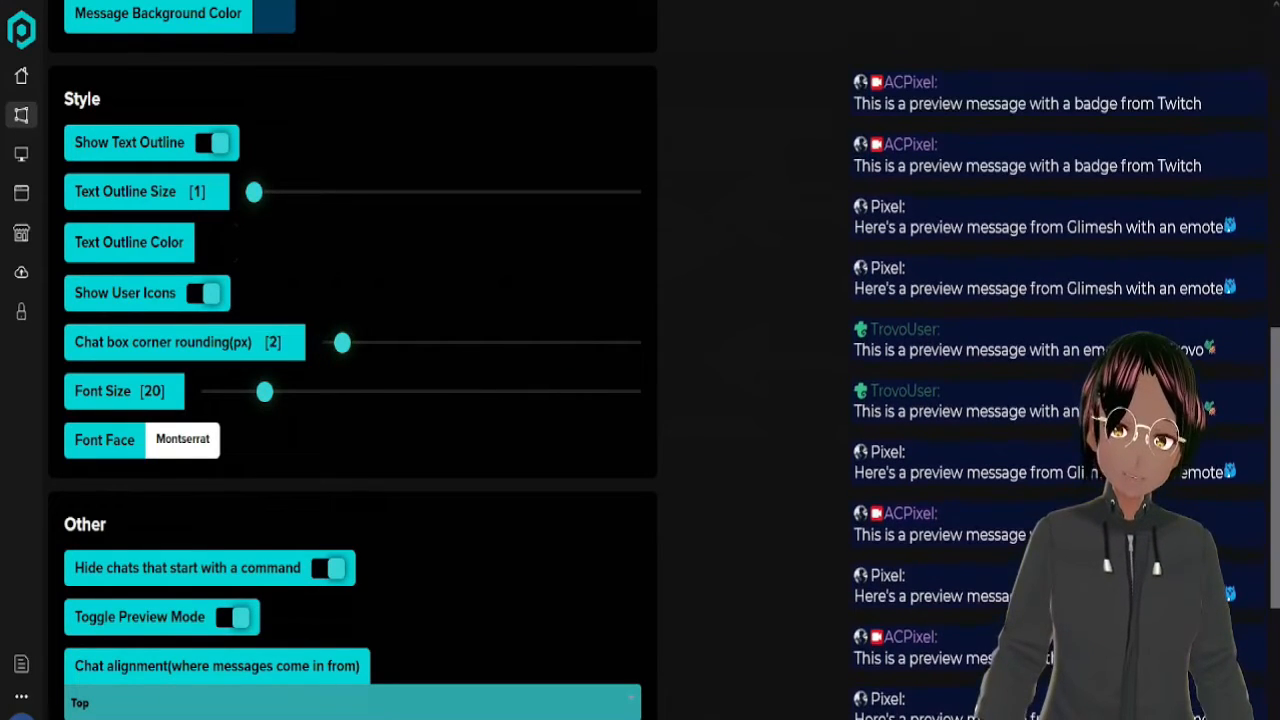
left_click_drag(342, 342, 360, 342)
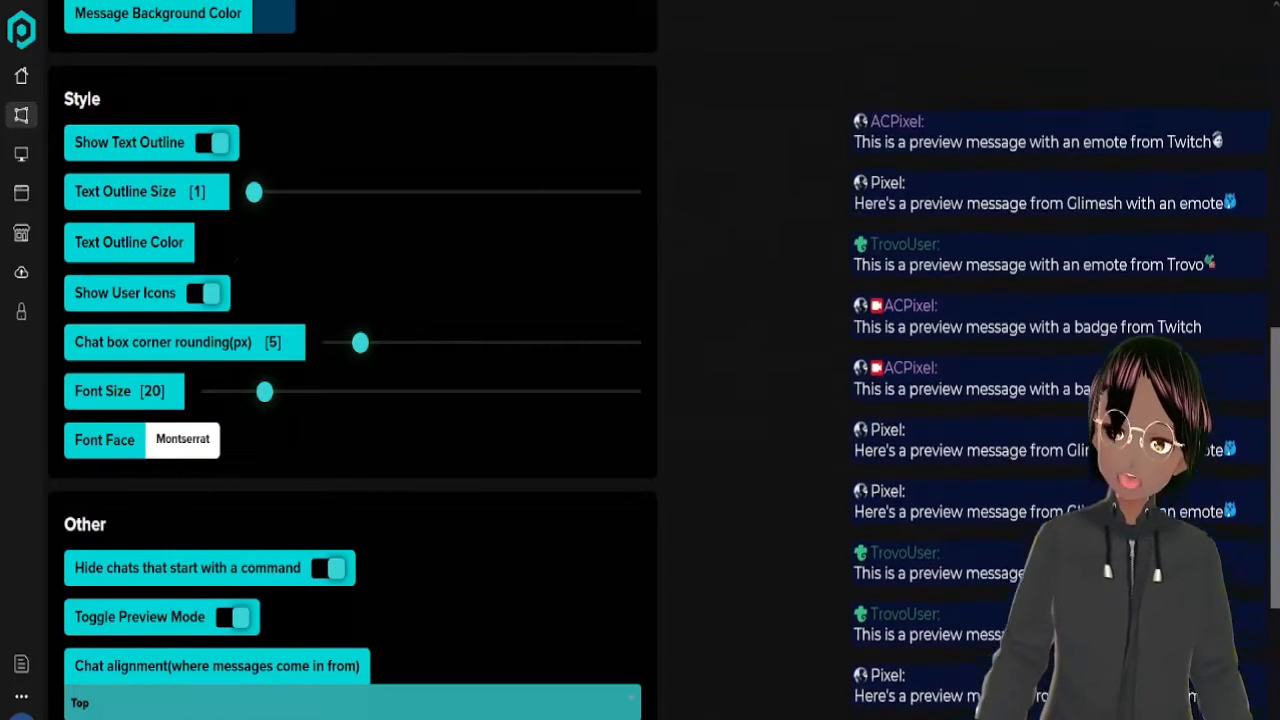
Step: Try chat font sizes 23 and 10, then restore the font size to 20
left_click_drag(264, 391, 278, 391)
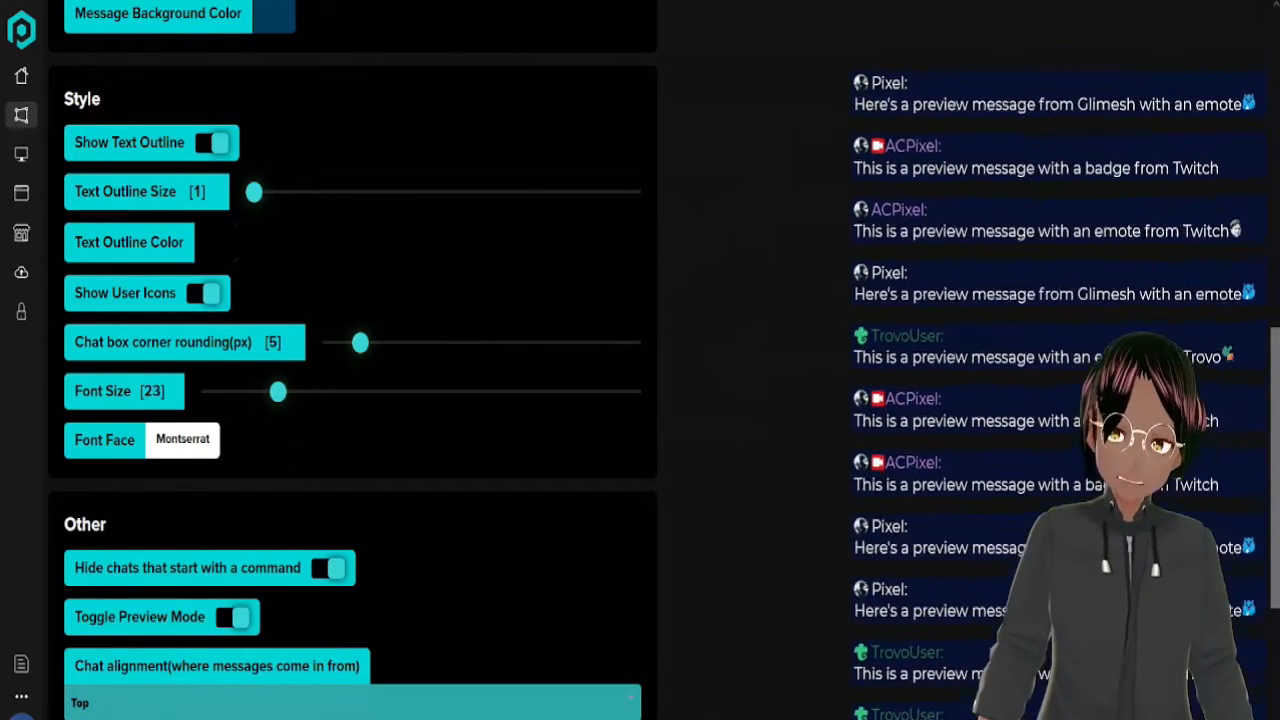
left_click_drag(278, 391, 217, 391)
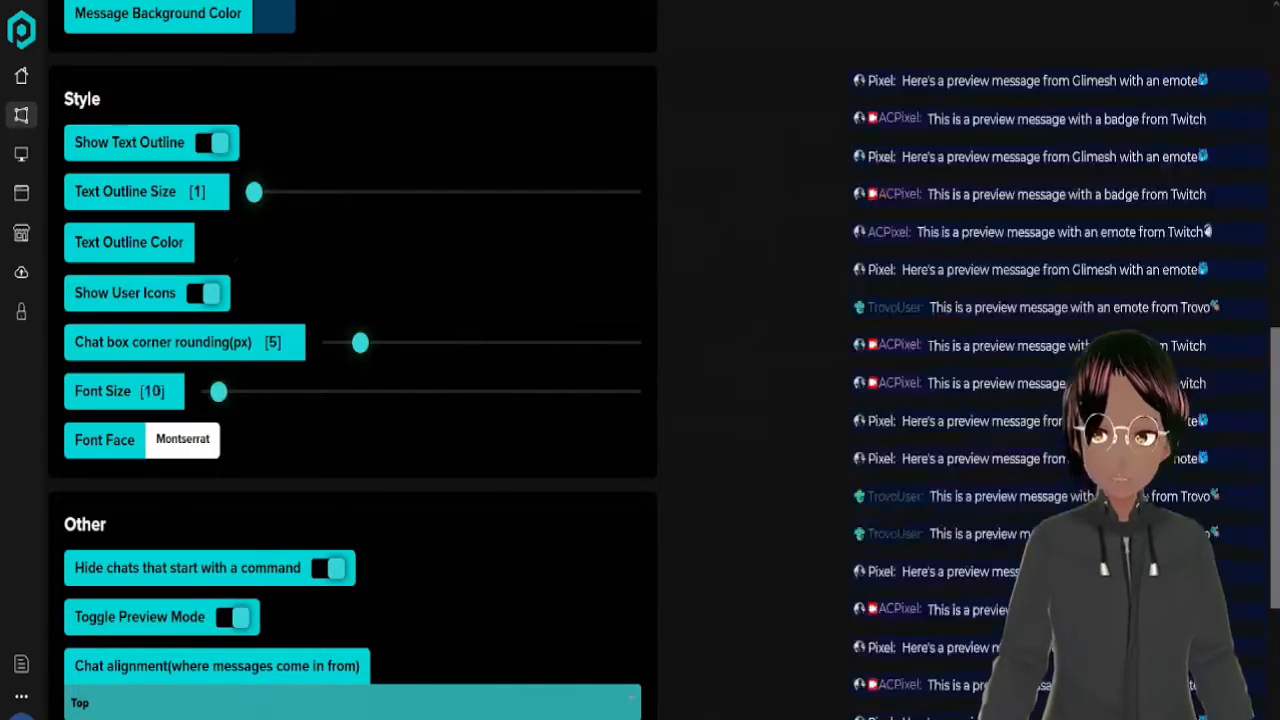
left_click_drag(217, 391, 268, 391)
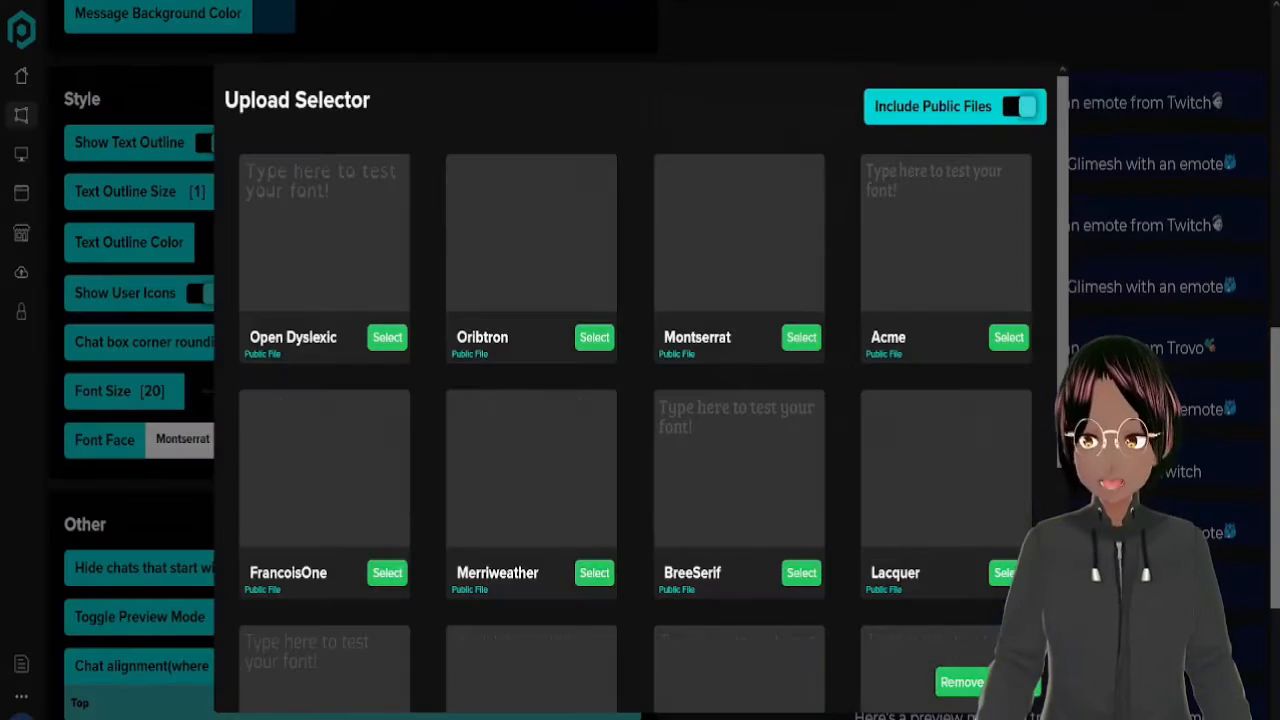
Step: Browse the Upload Selector fonts and close it, keeping Montserrat as the chat font
scroll("down", 3)
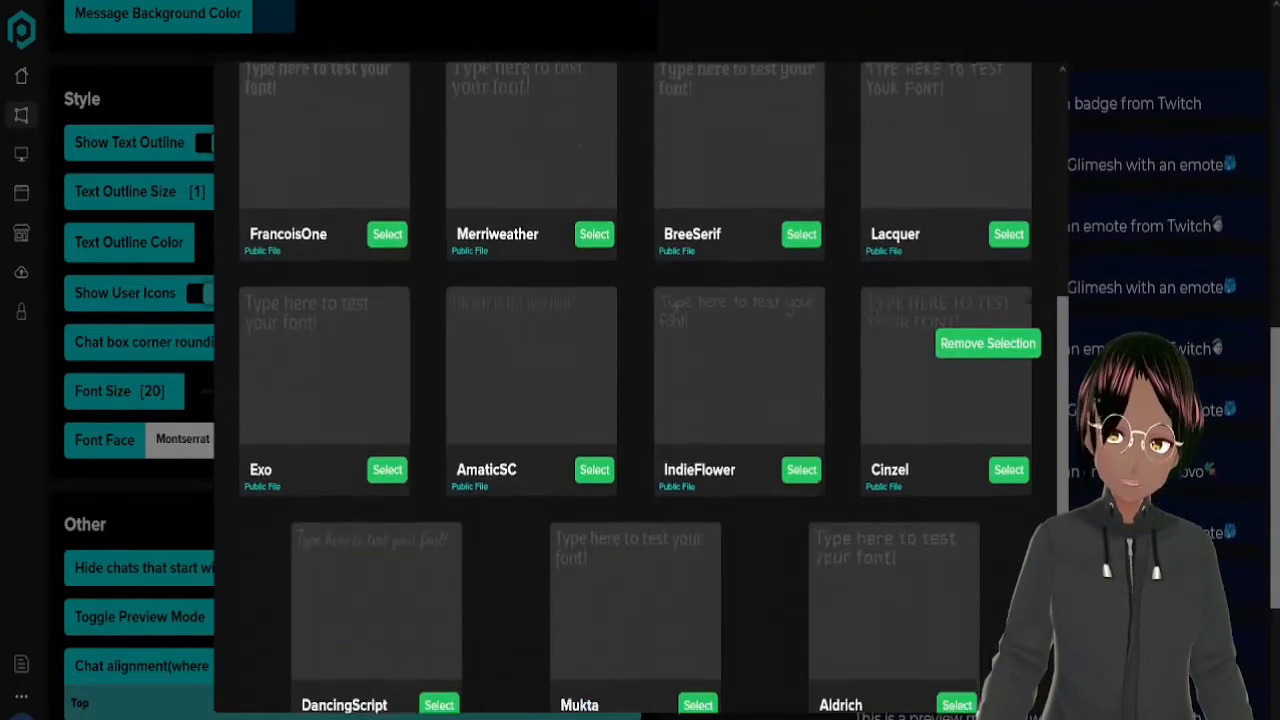
scroll("down", 3)
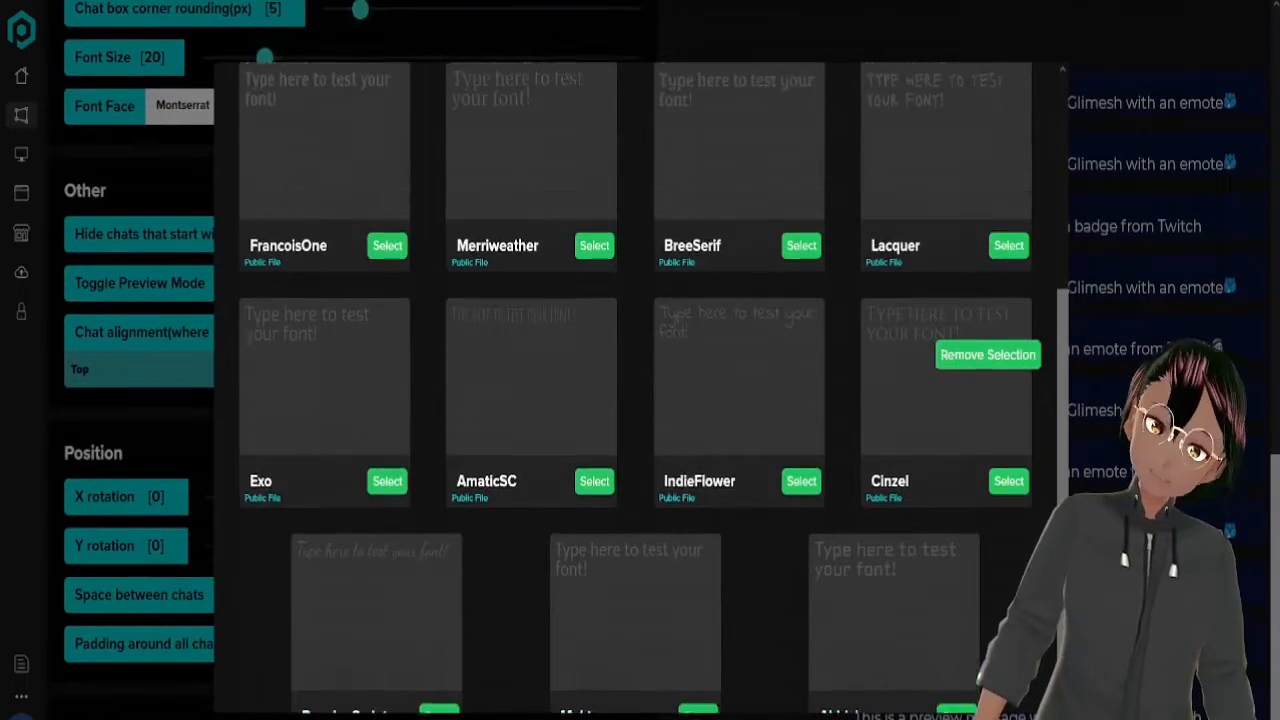
scroll("up", 3)
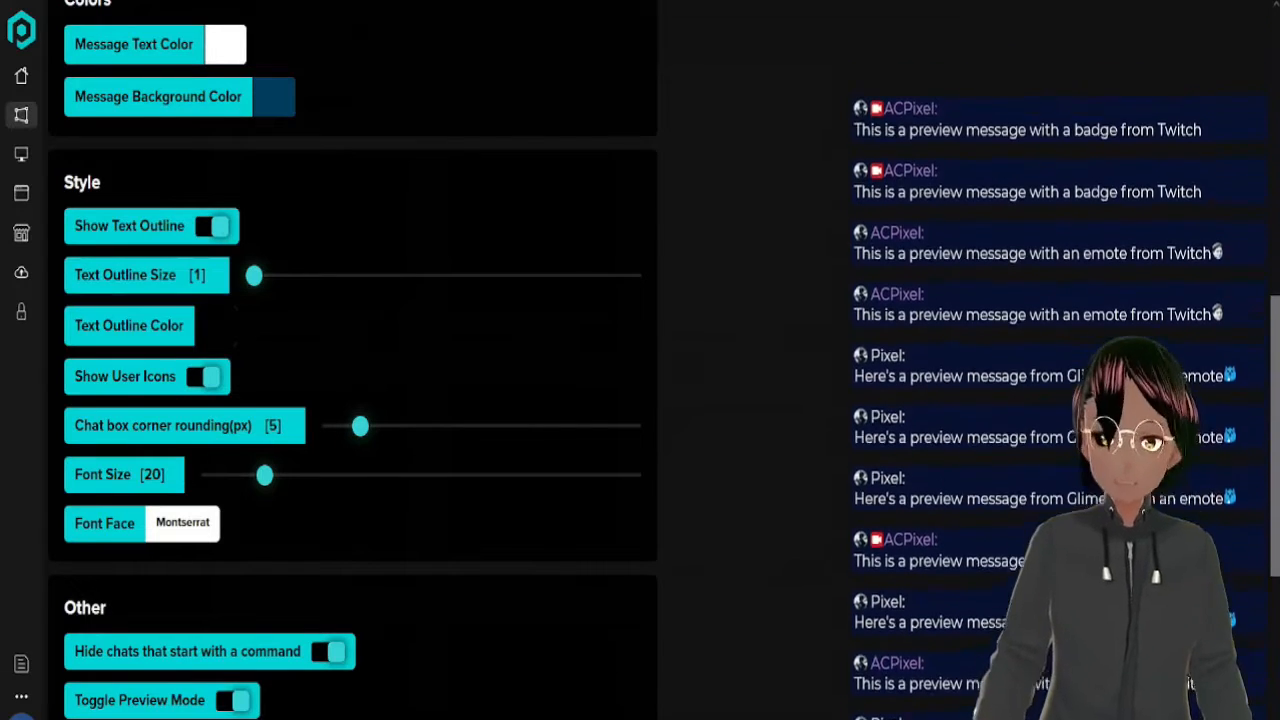
scroll("down", 3)
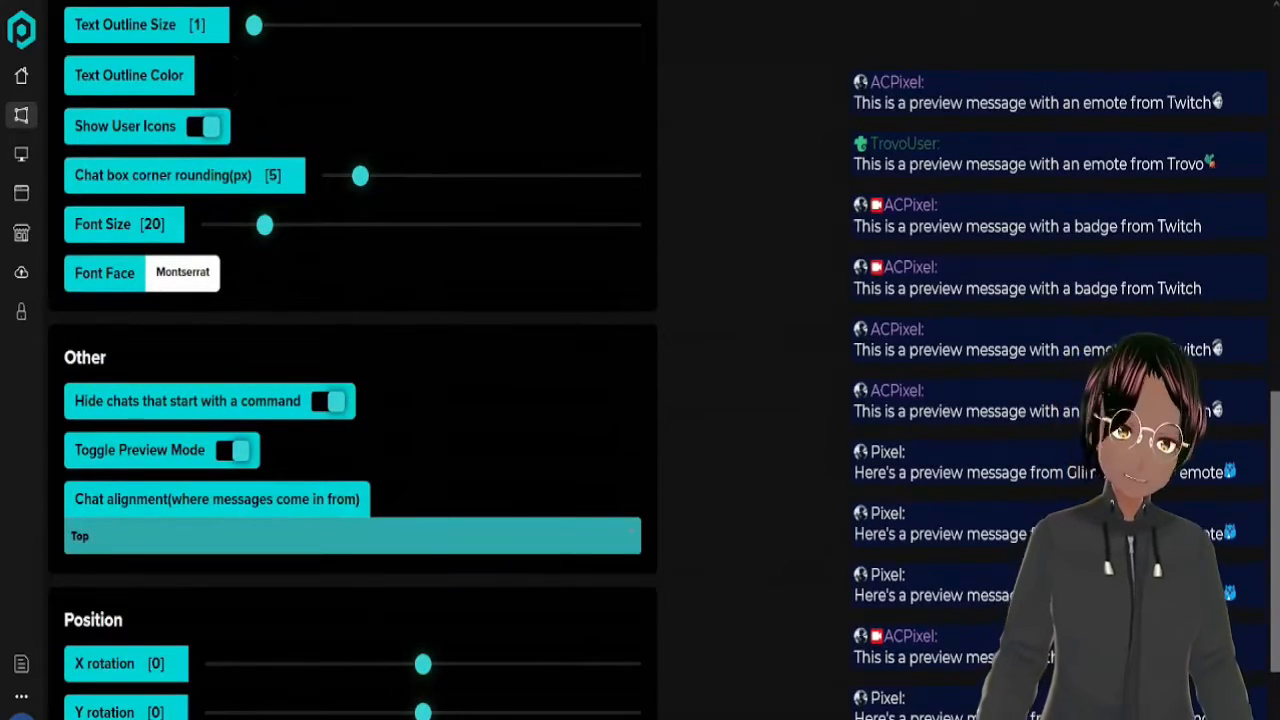
scroll("down", 3)
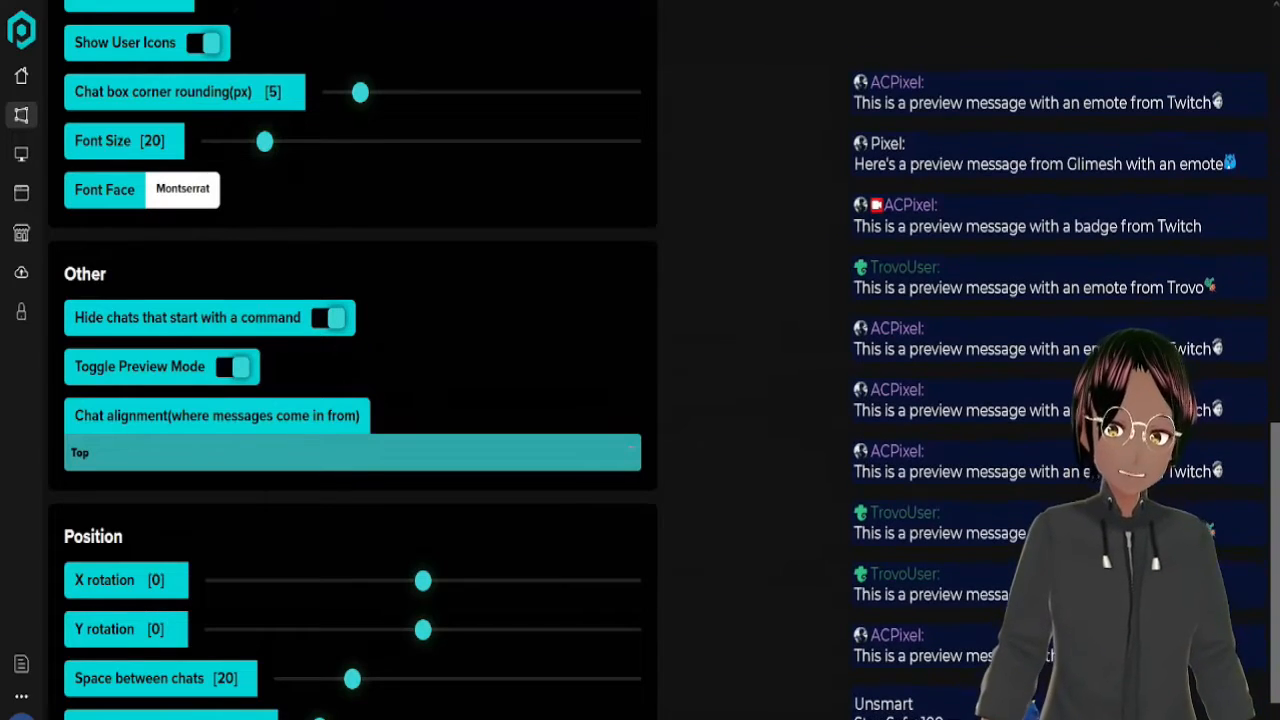
left_click(351, 452)
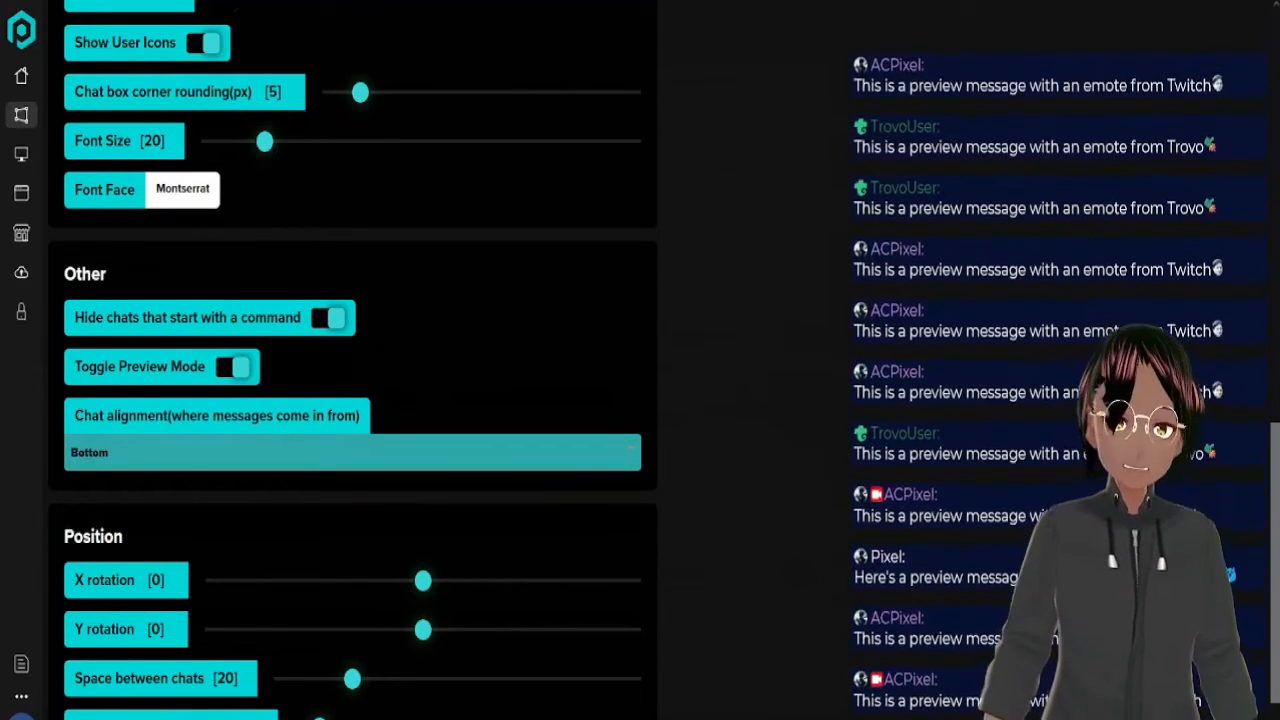
left_click(351, 452)
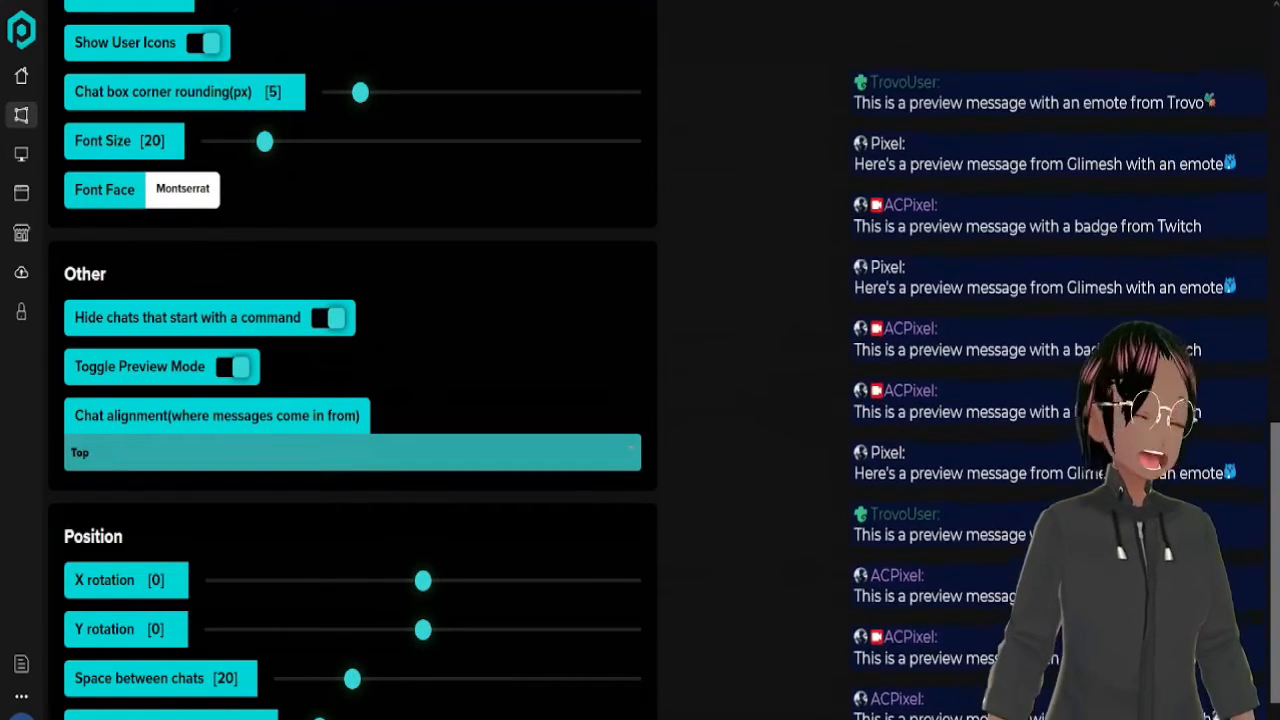
scroll("down", 3)
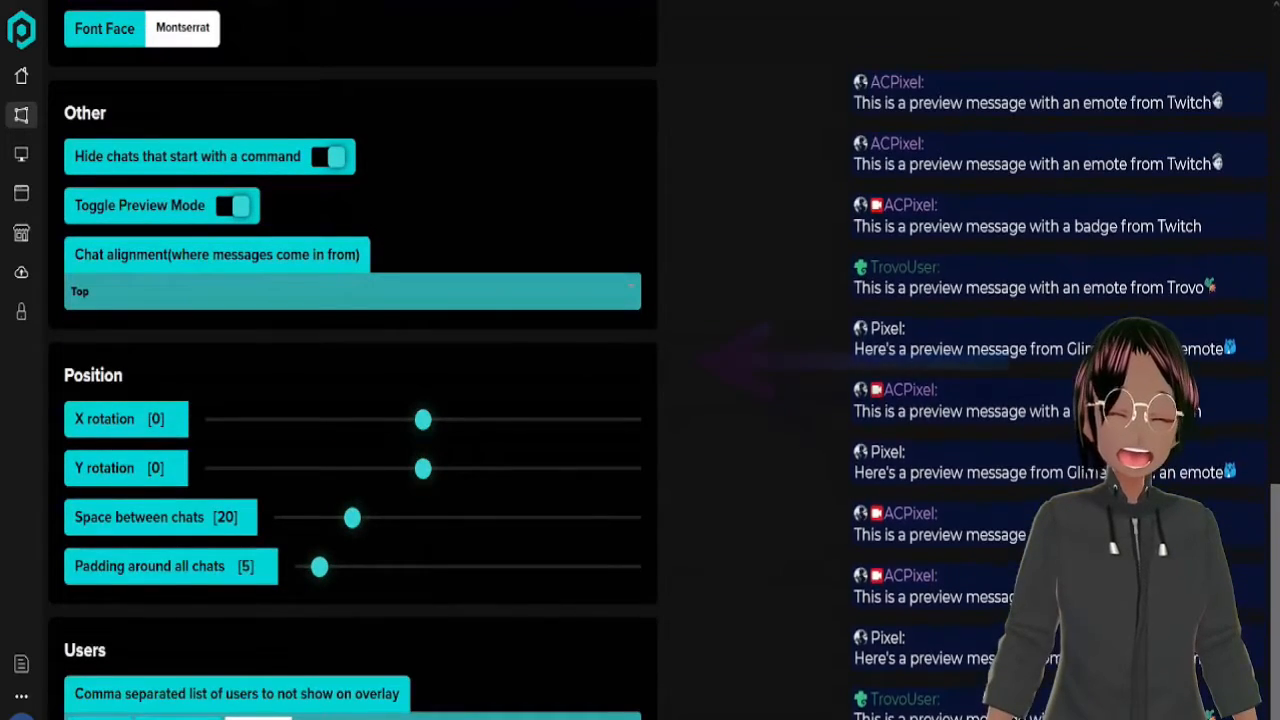
left_click_drag(422, 419, 320, 419)
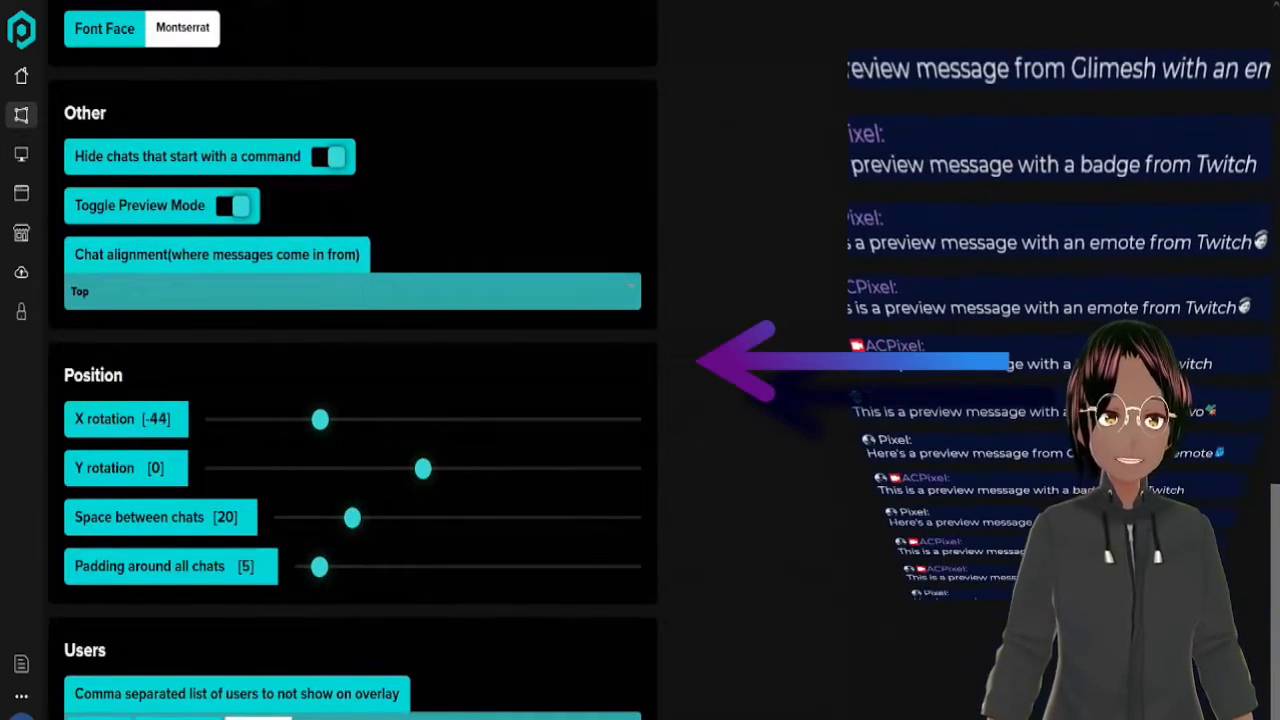
left_click_drag(320, 419, 420, 419)
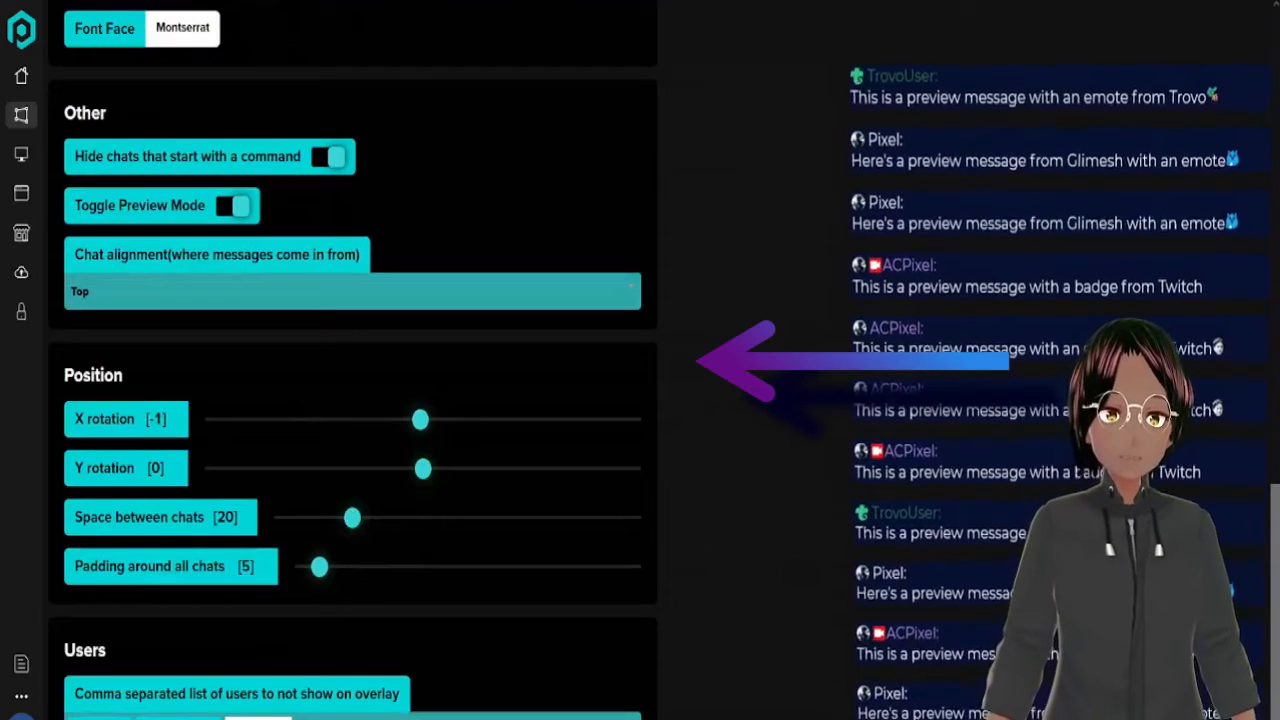
left_click_drag(421, 468, 539, 468)
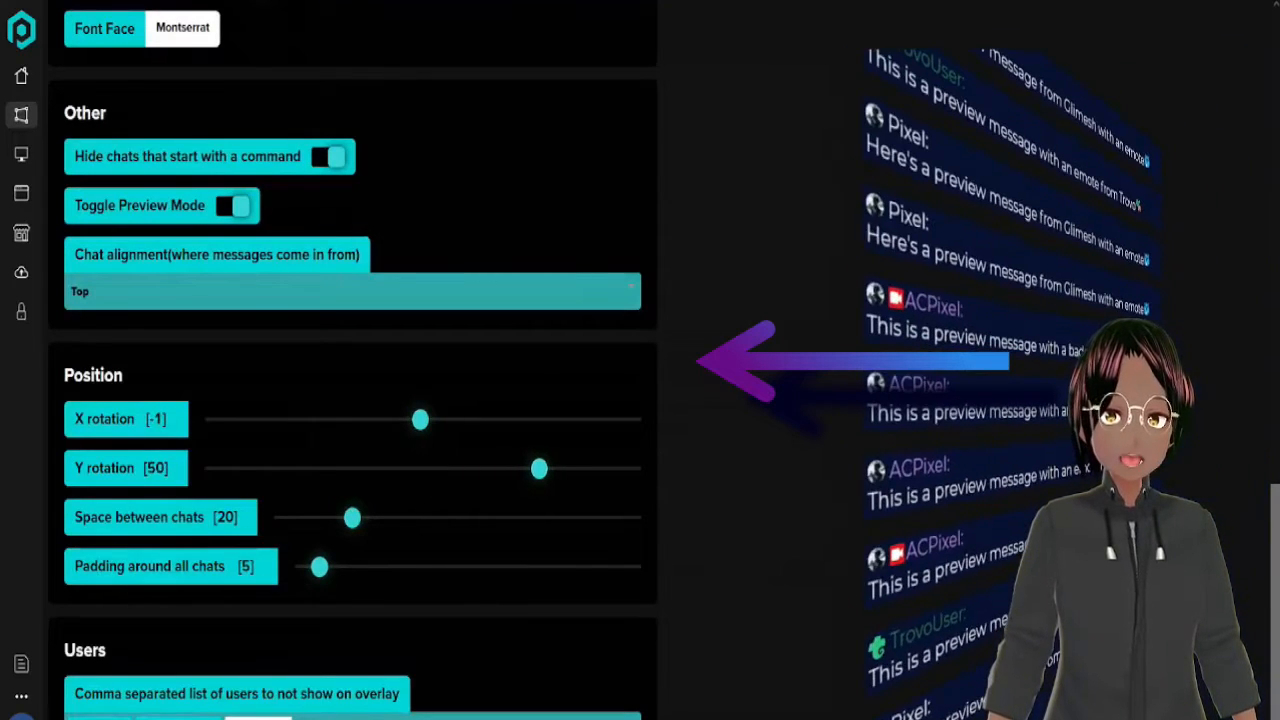
left_click_drag(539, 468, 421, 468)
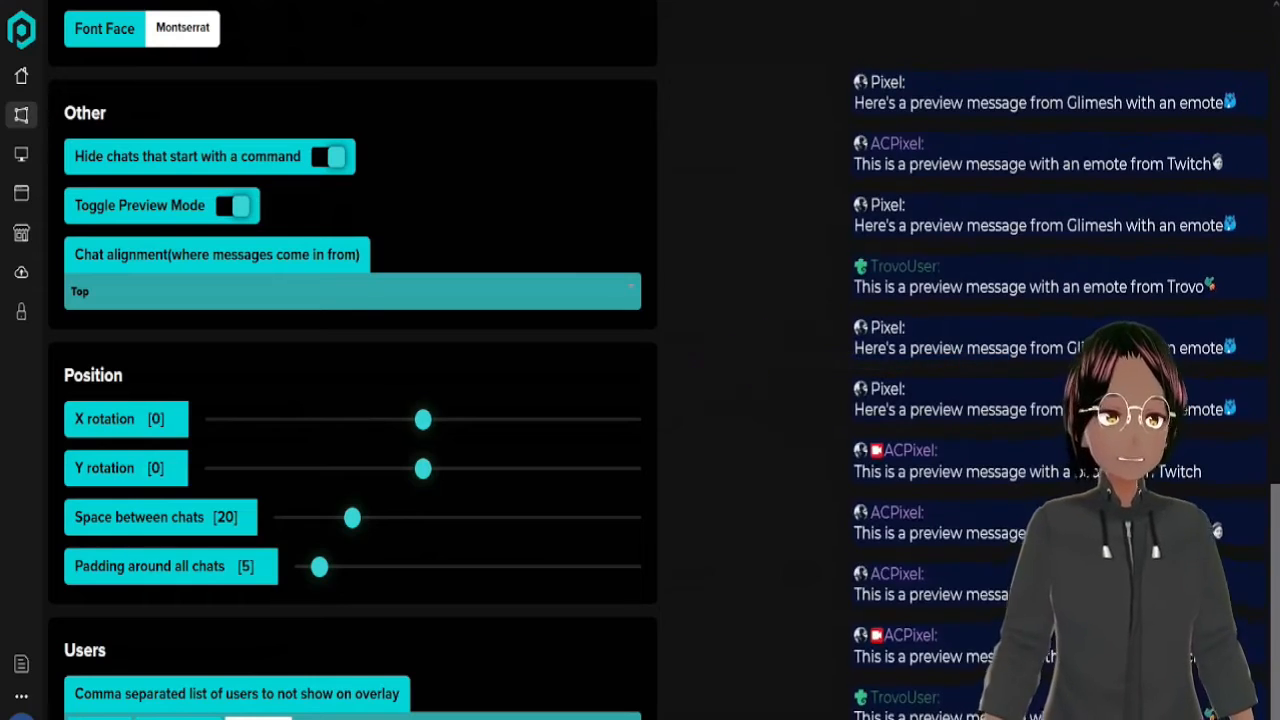
scroll("up", 3)
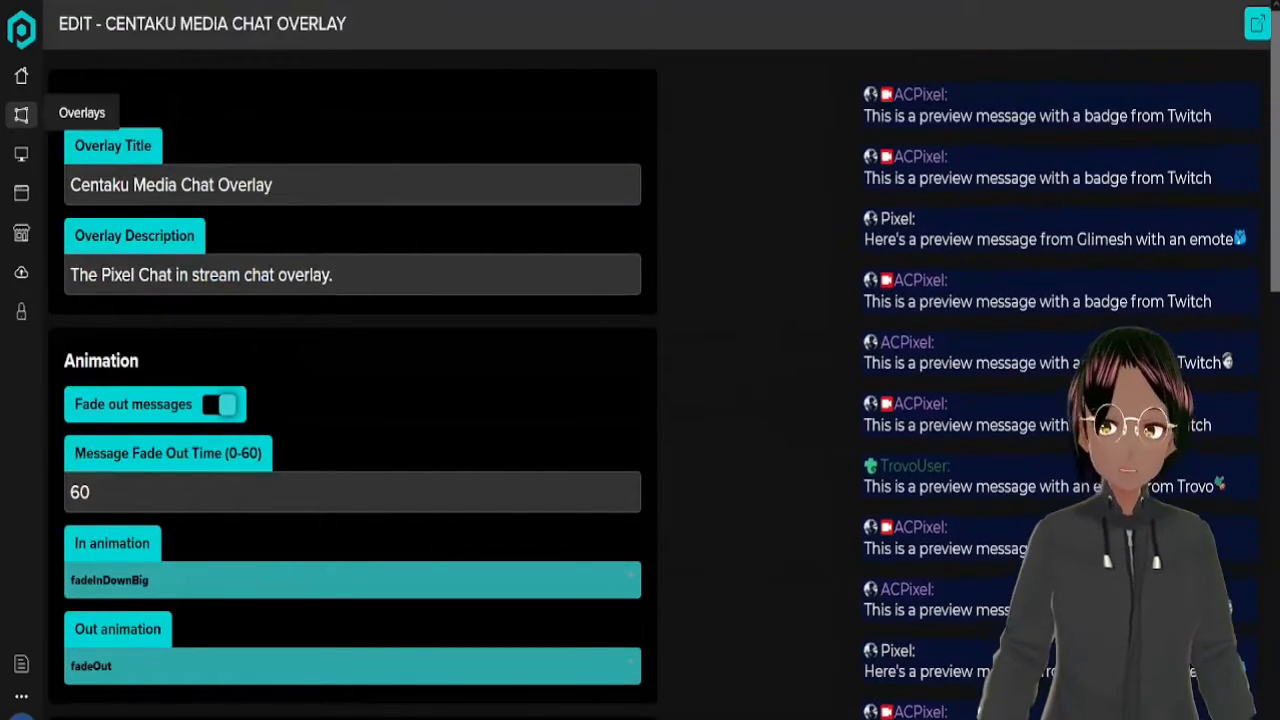
Step: Return to the overlays list, then show the Scenes list with four Centaku Media scenes
left_click(21, 114)
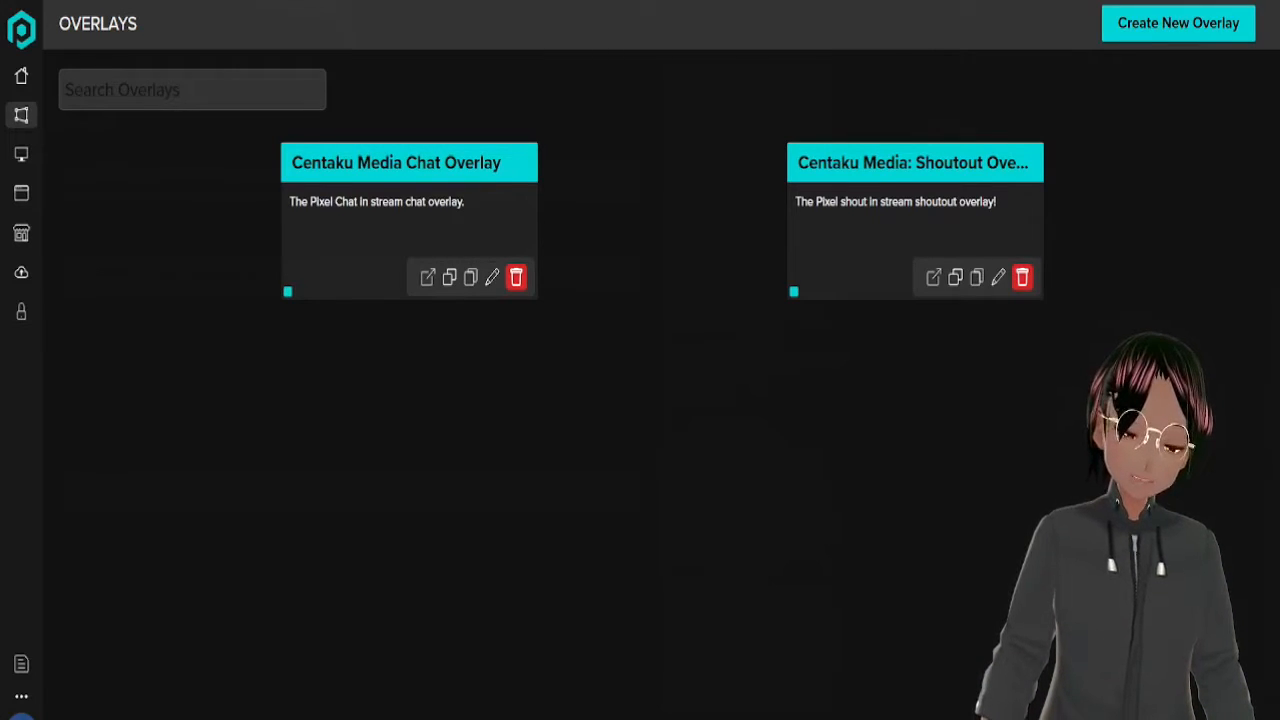
mouse_move(449, 277)
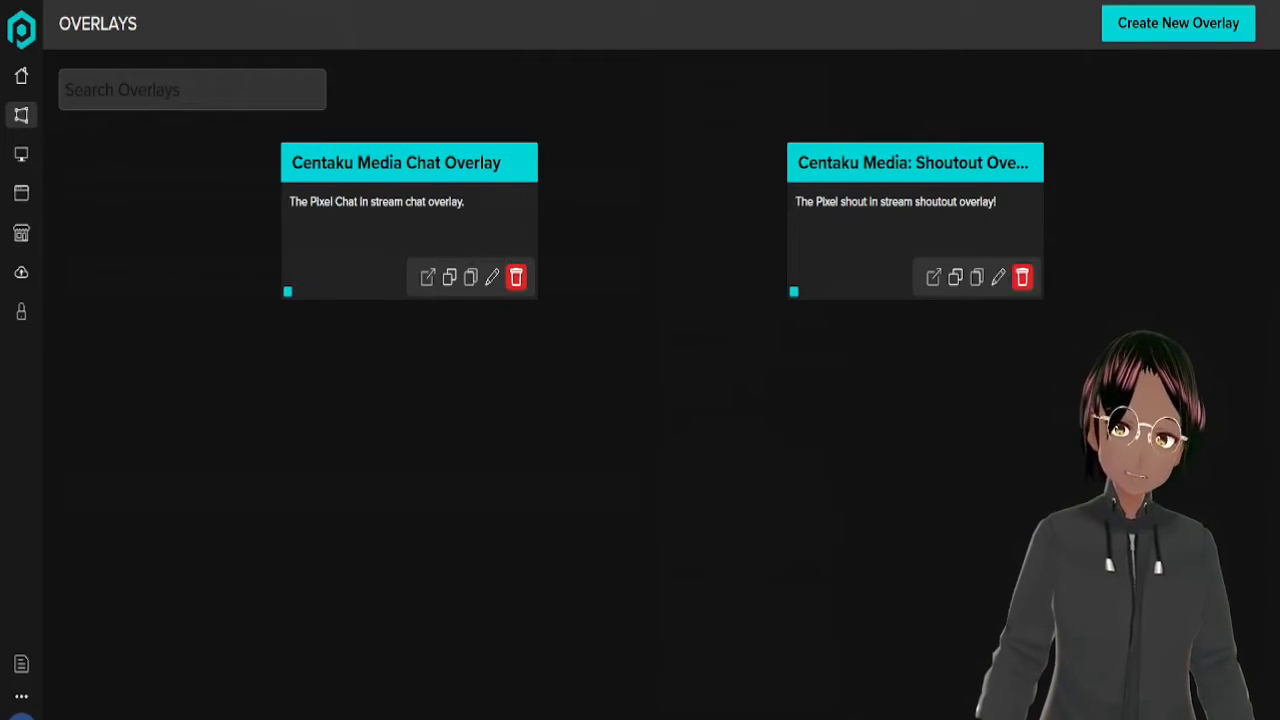
mouse_move(21, 193)
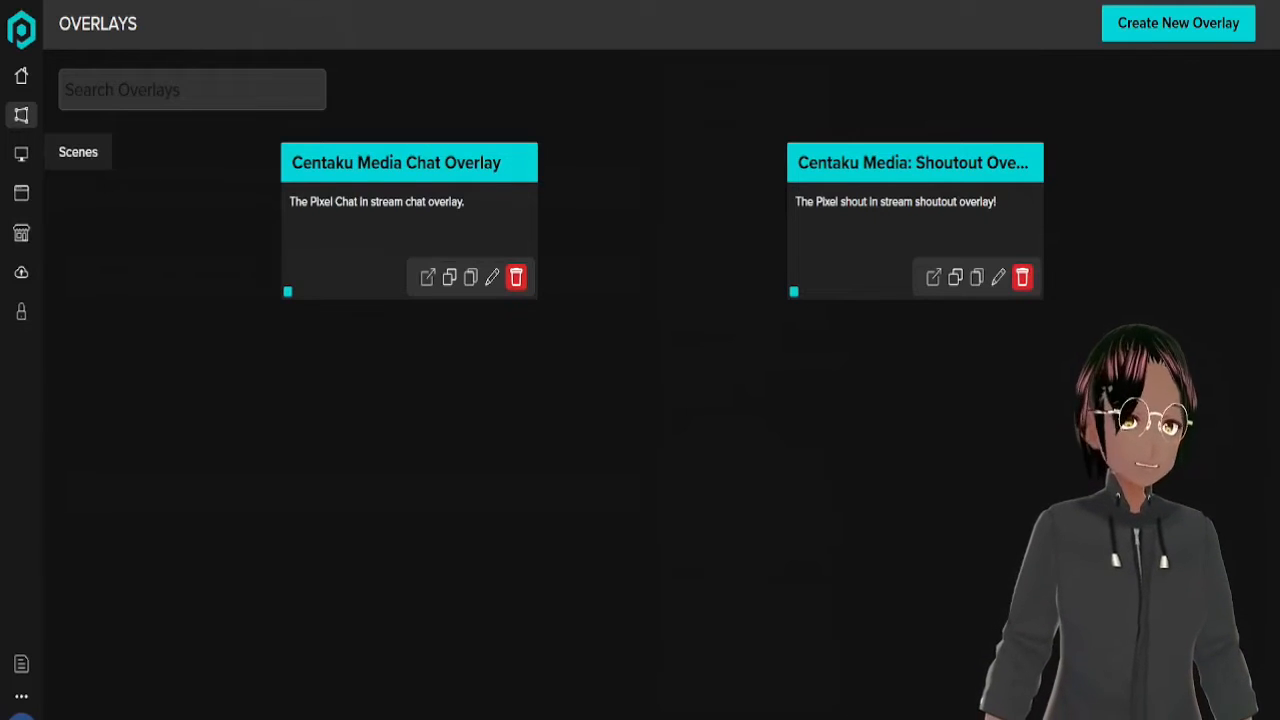
left_click(21, 153)
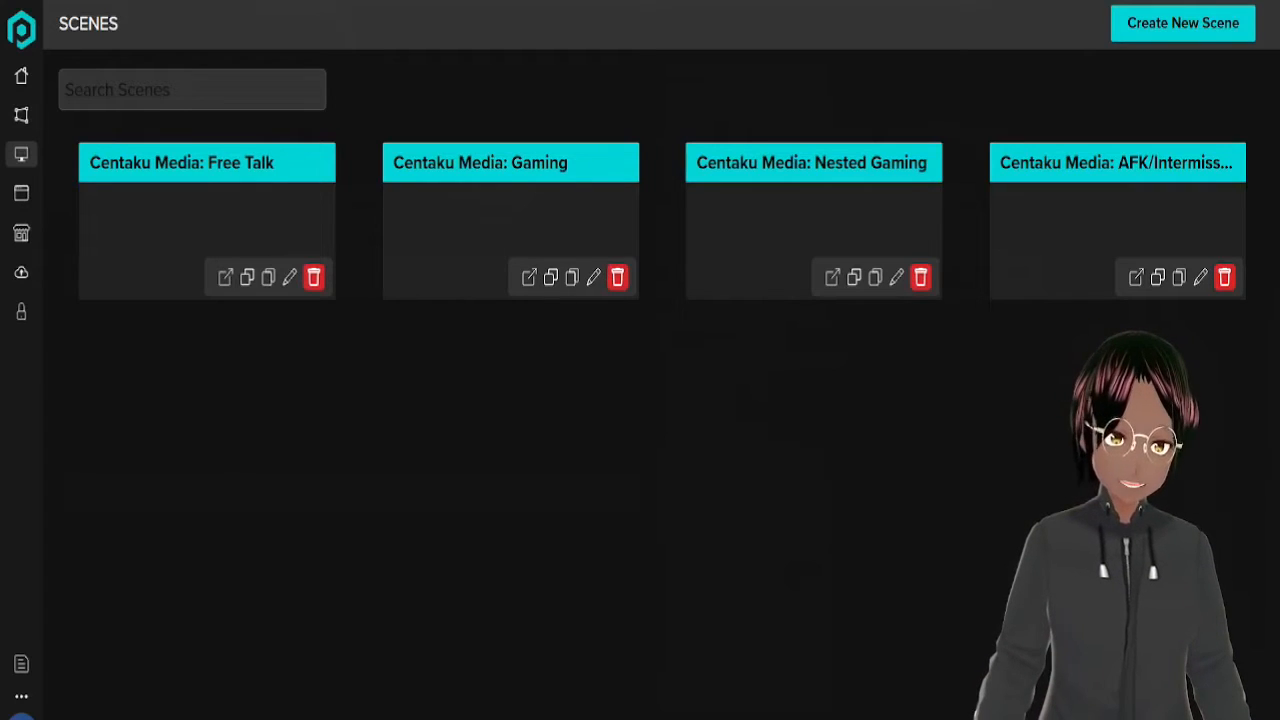
mouse_move(528, 277)
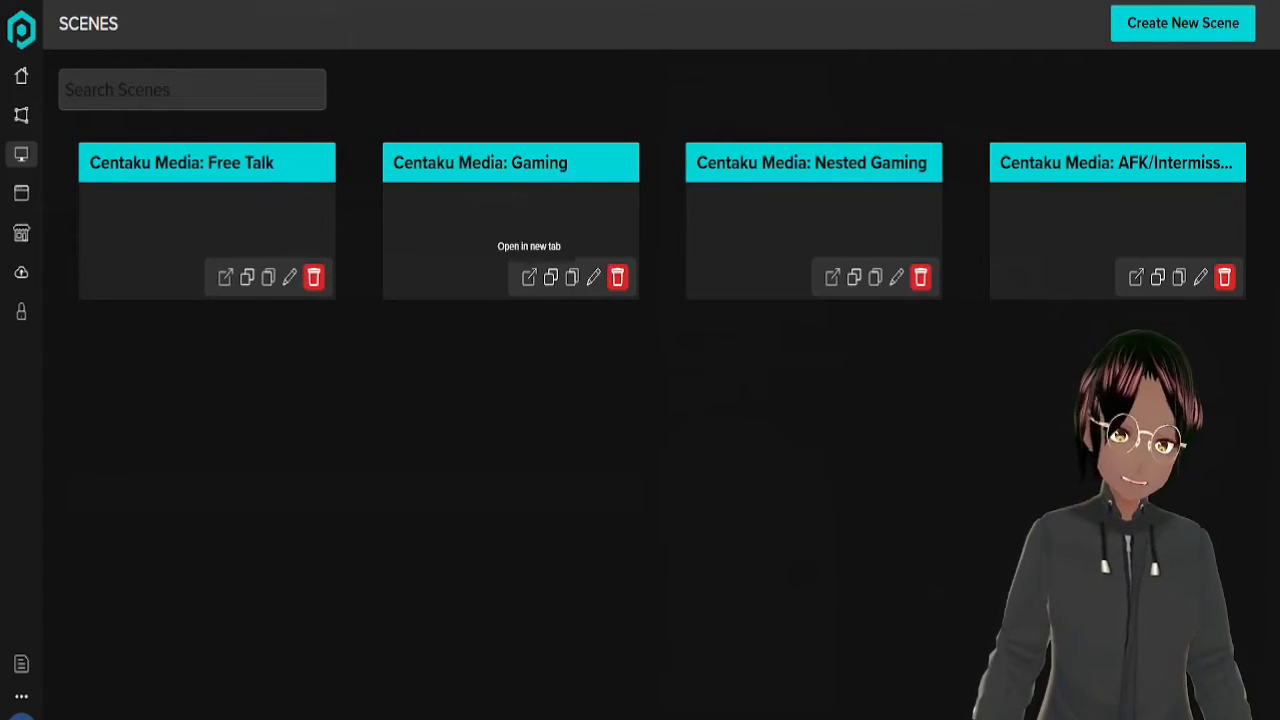
mouse_move(550, 277)
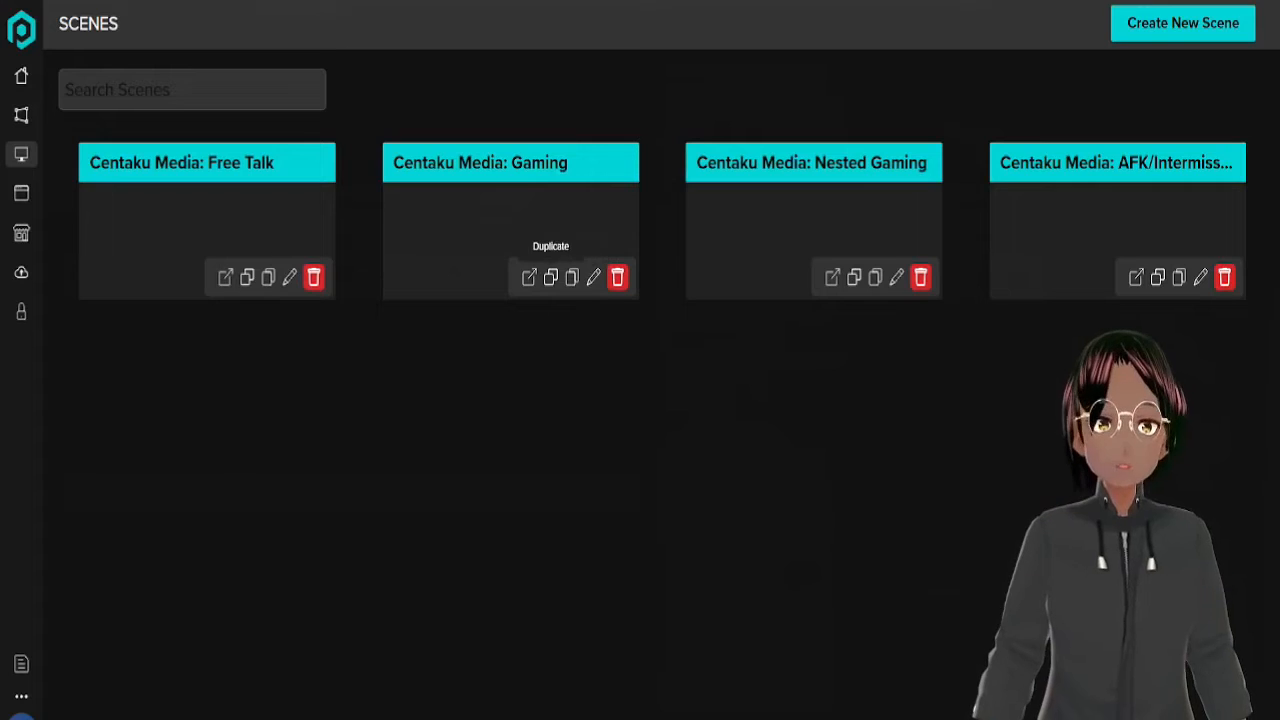
mouse_move(528, 277)
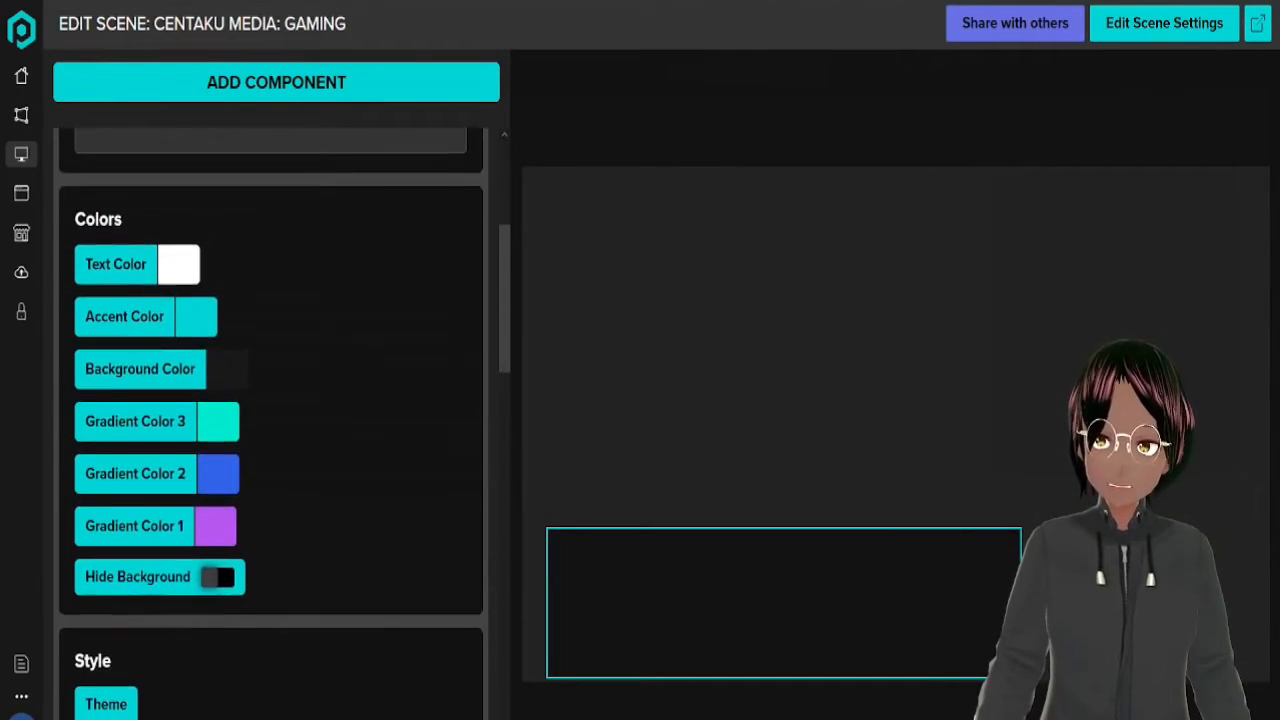
Step: Scroll the Centaku Media: Gaming scene editor to its colour and style settings
scroll("down", 3)
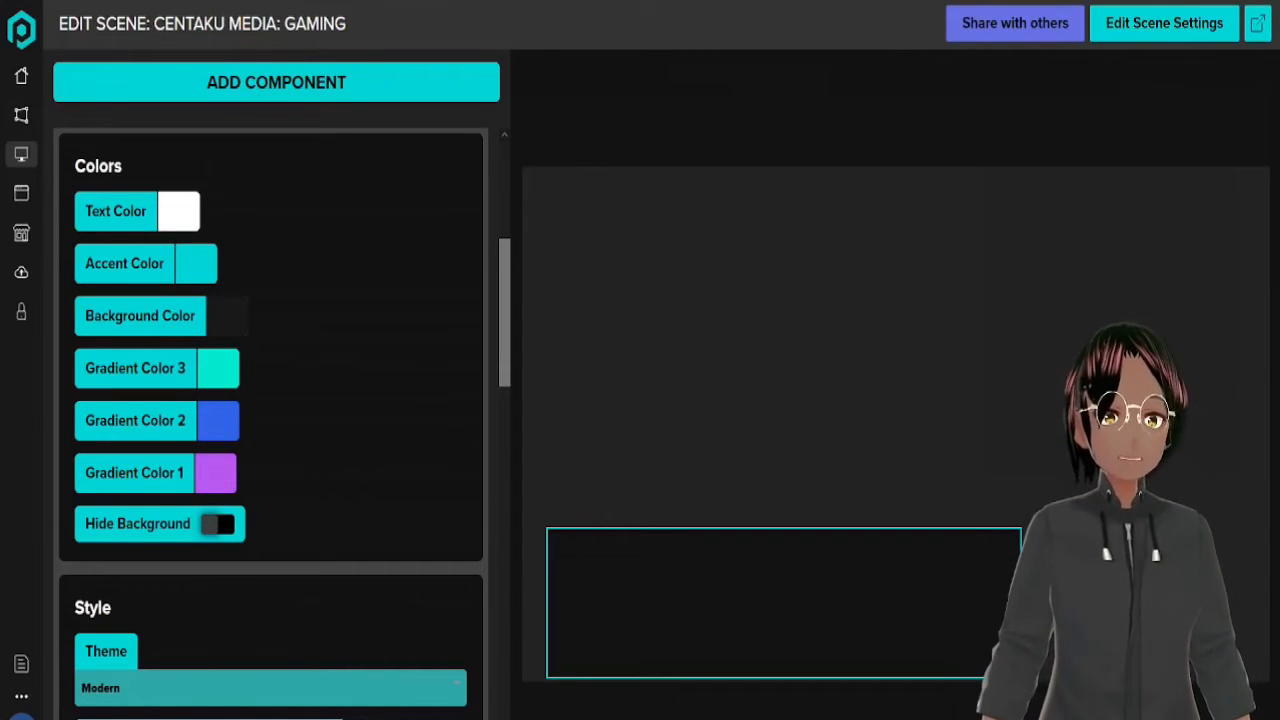
scroll("down", 3)
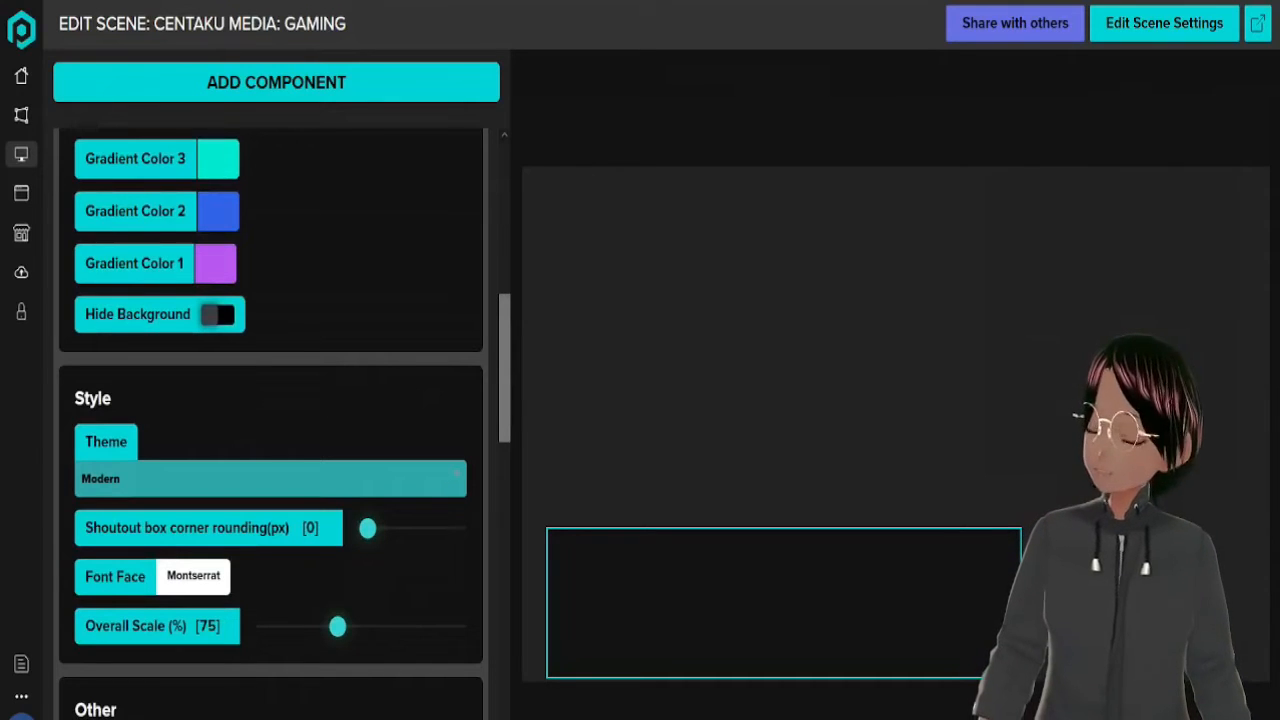
scroll("down", 3)
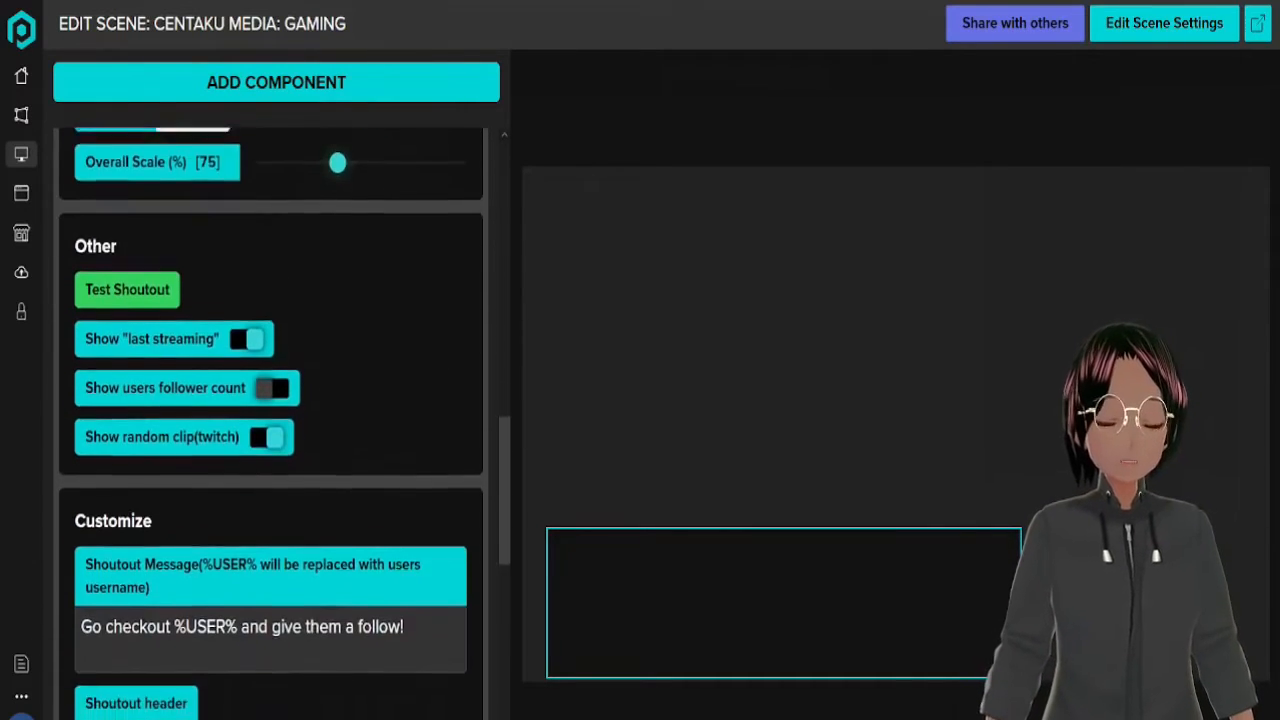
scroll("down", 3)
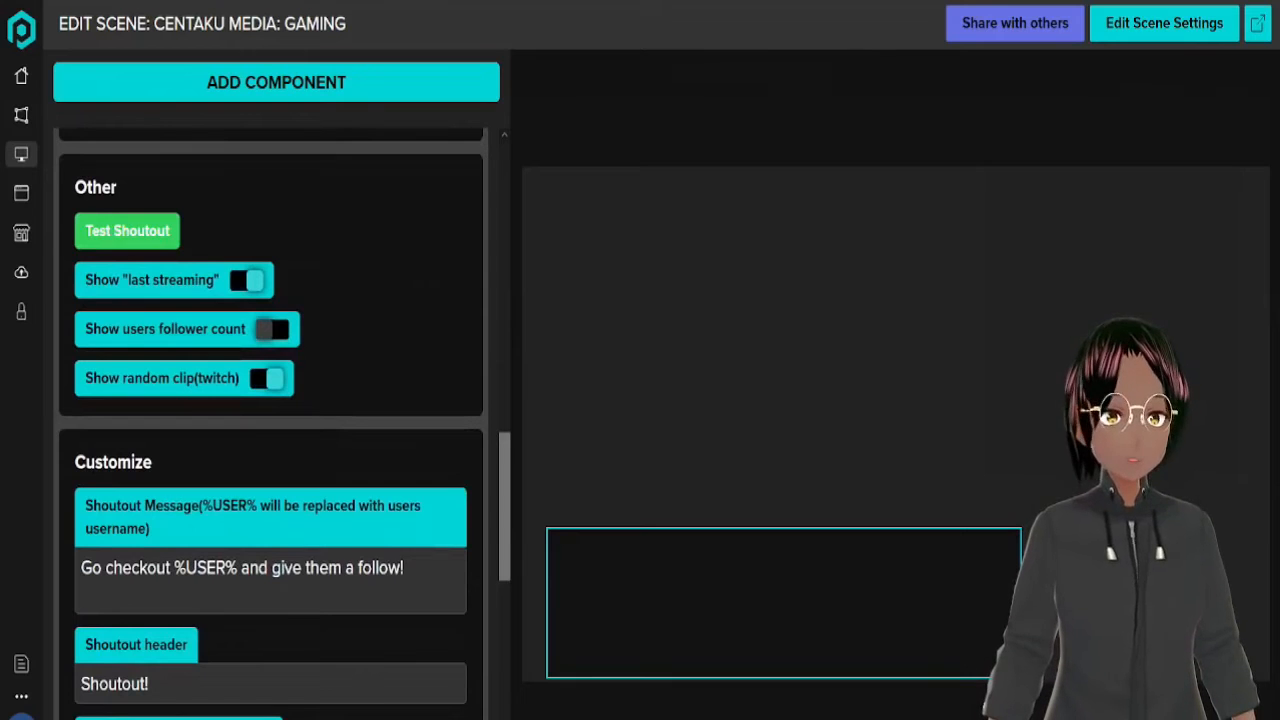
Step: Play a test shoutout with avatar and clip thumbnail in the Gaming scene preview
left_click(127, 231)
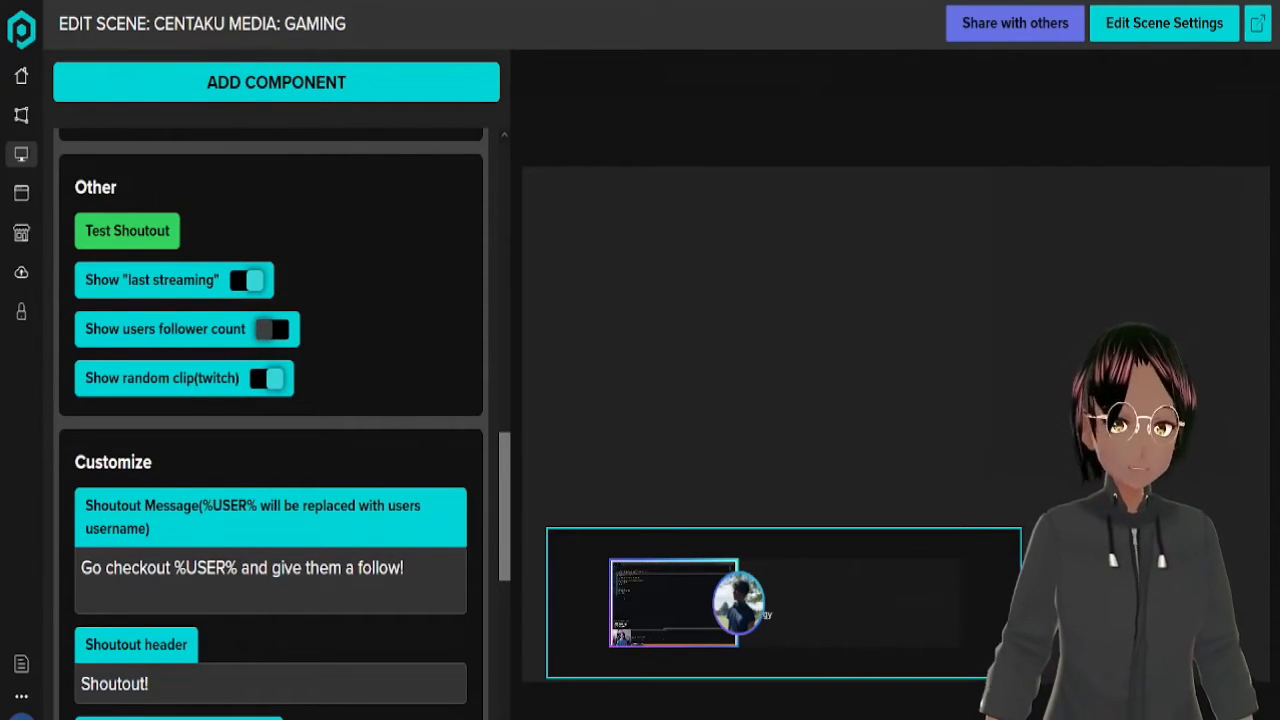
Step: Review the remaining Gaming scene settings back to Info, then return to the overlays list
scroll("up", 3)
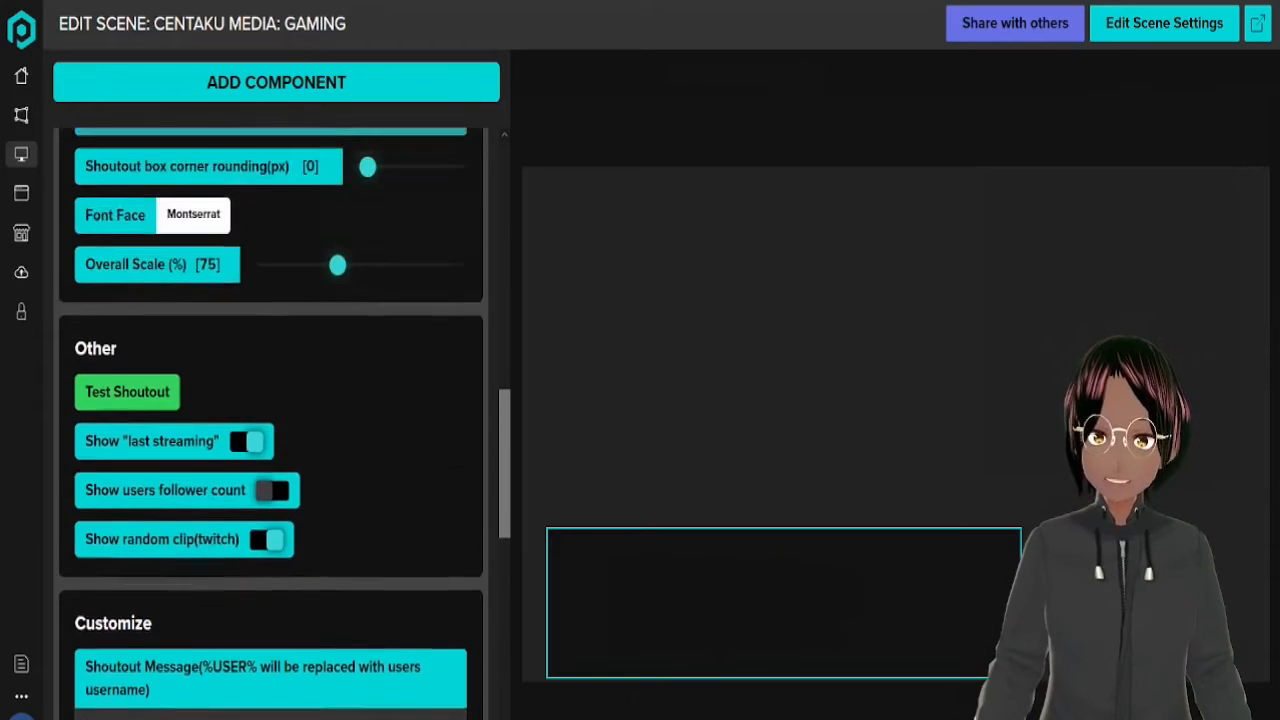
scroll("down", 3)
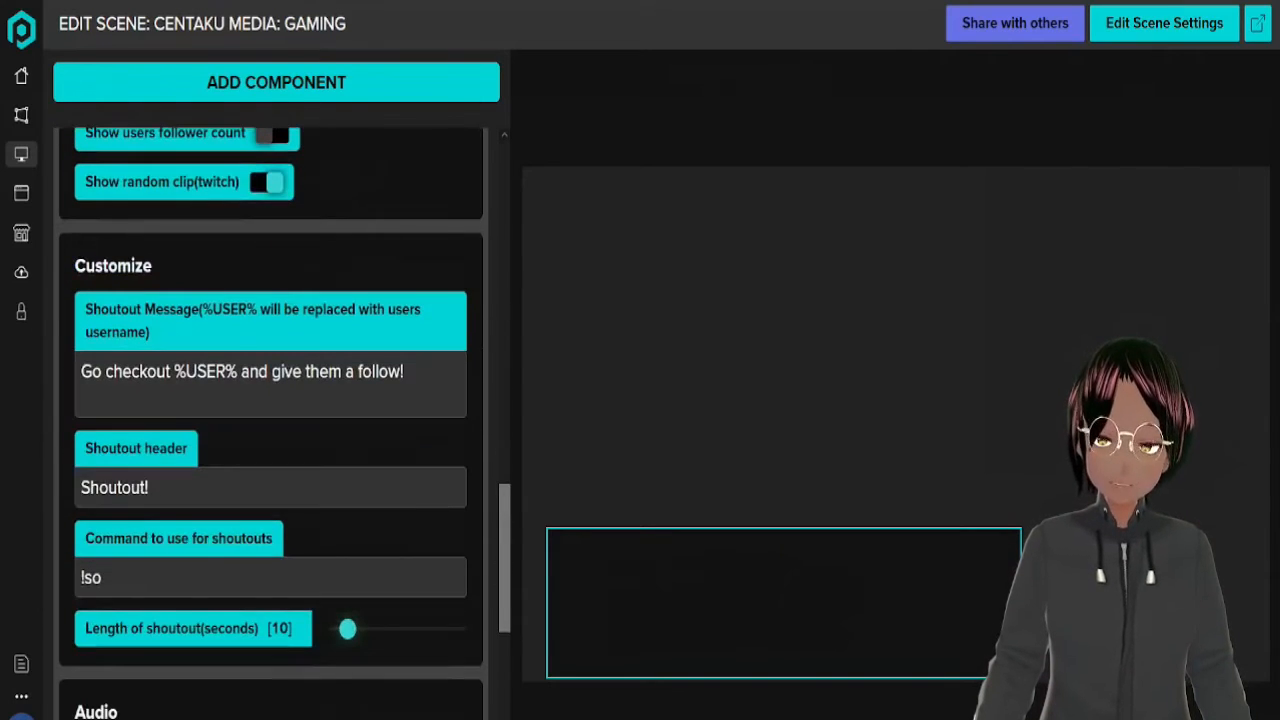
scroll("down", 3)
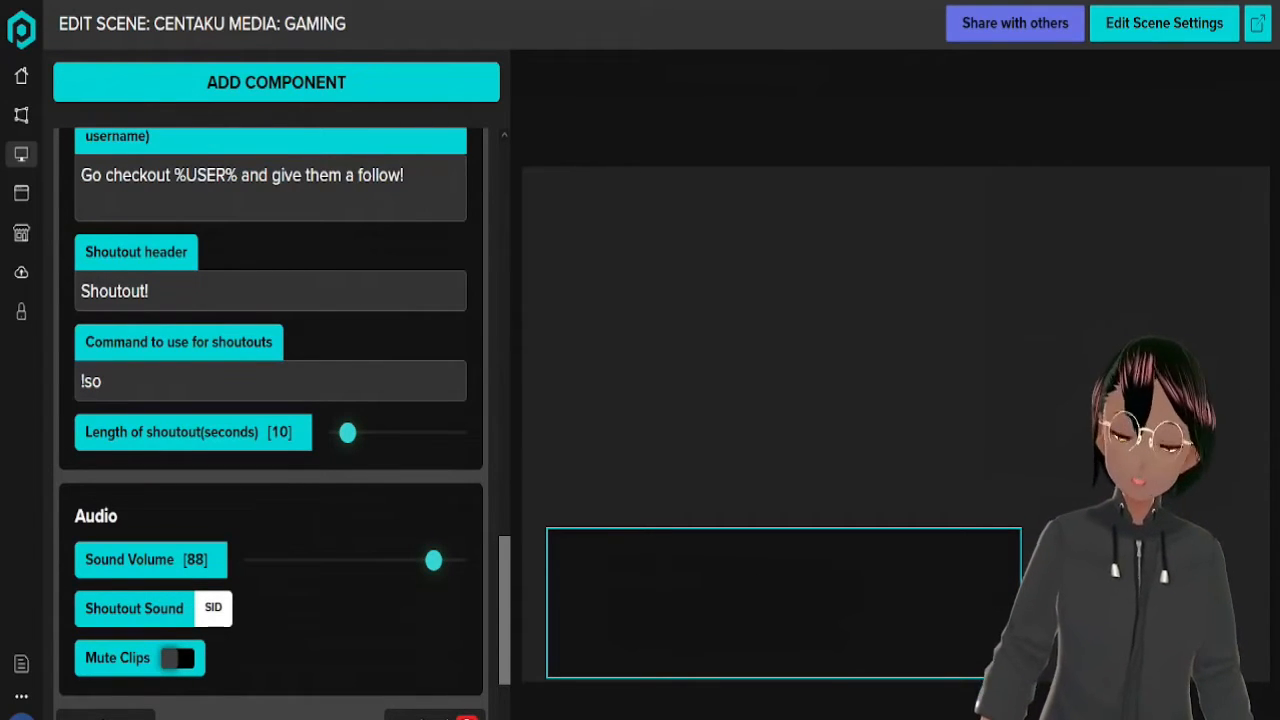
scroll("up", 3)
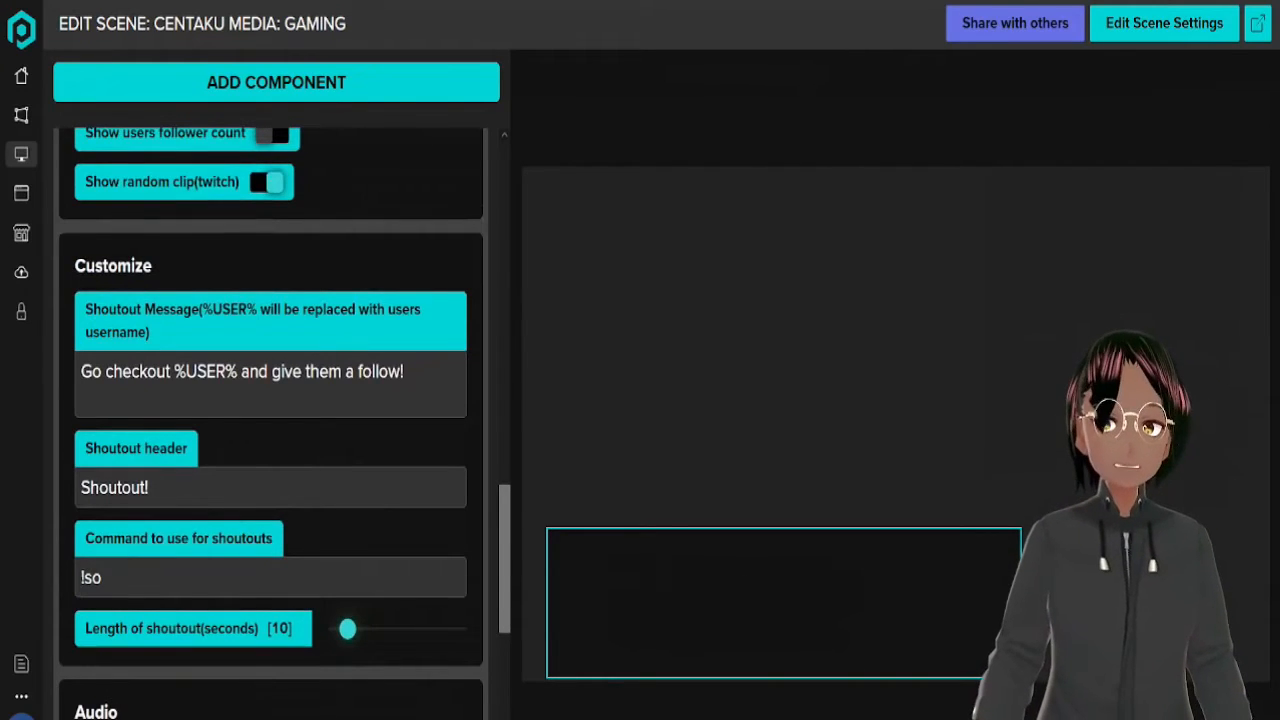
scroll("up", 3)
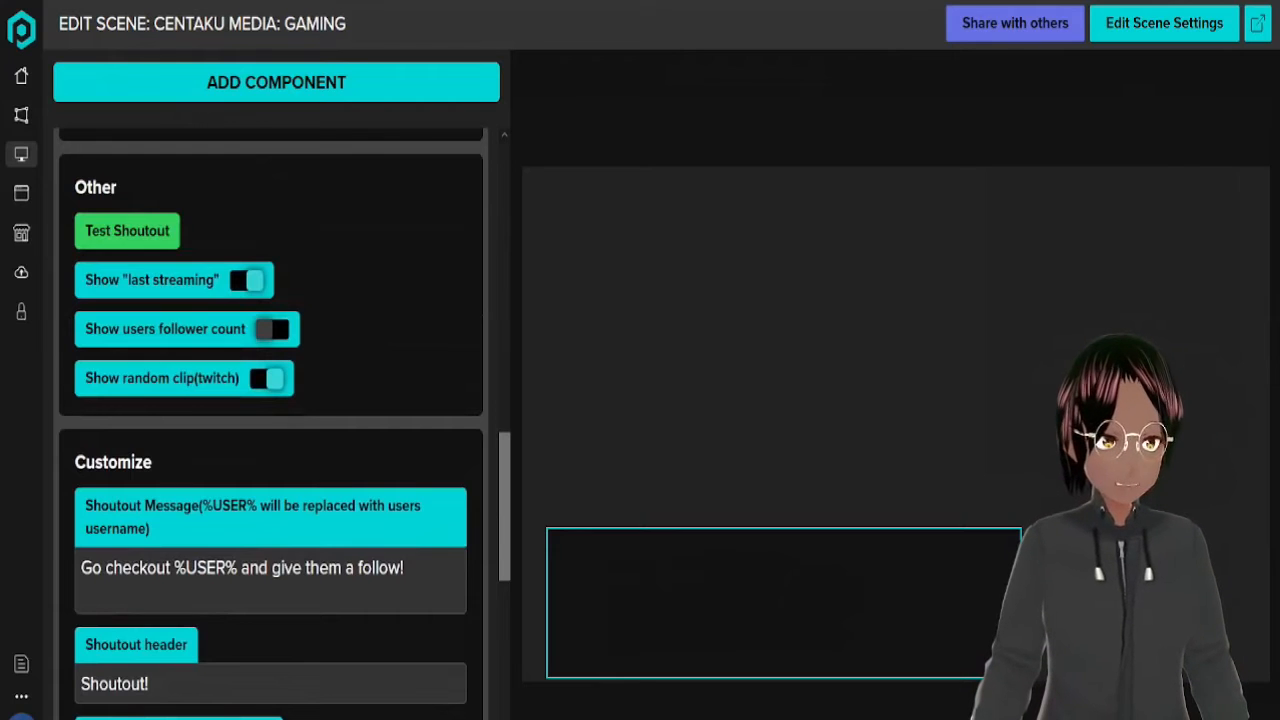
scroll("up", 3)
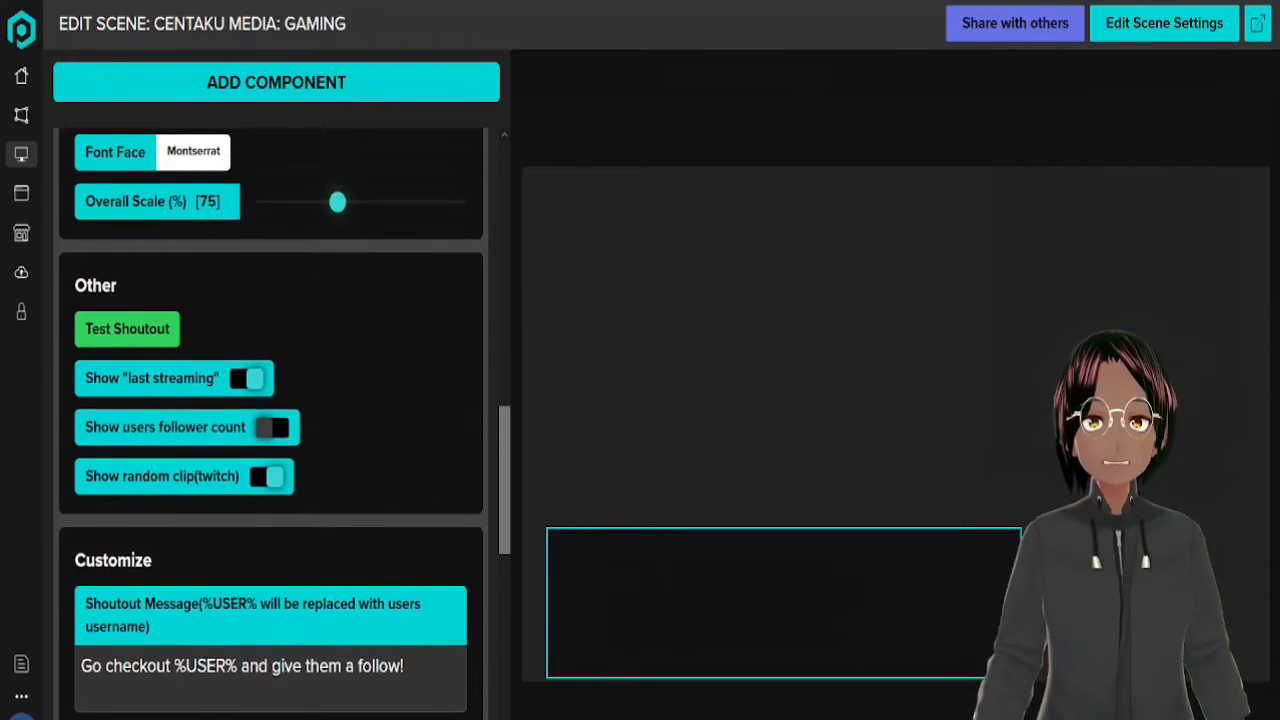
scroll("up", 3)
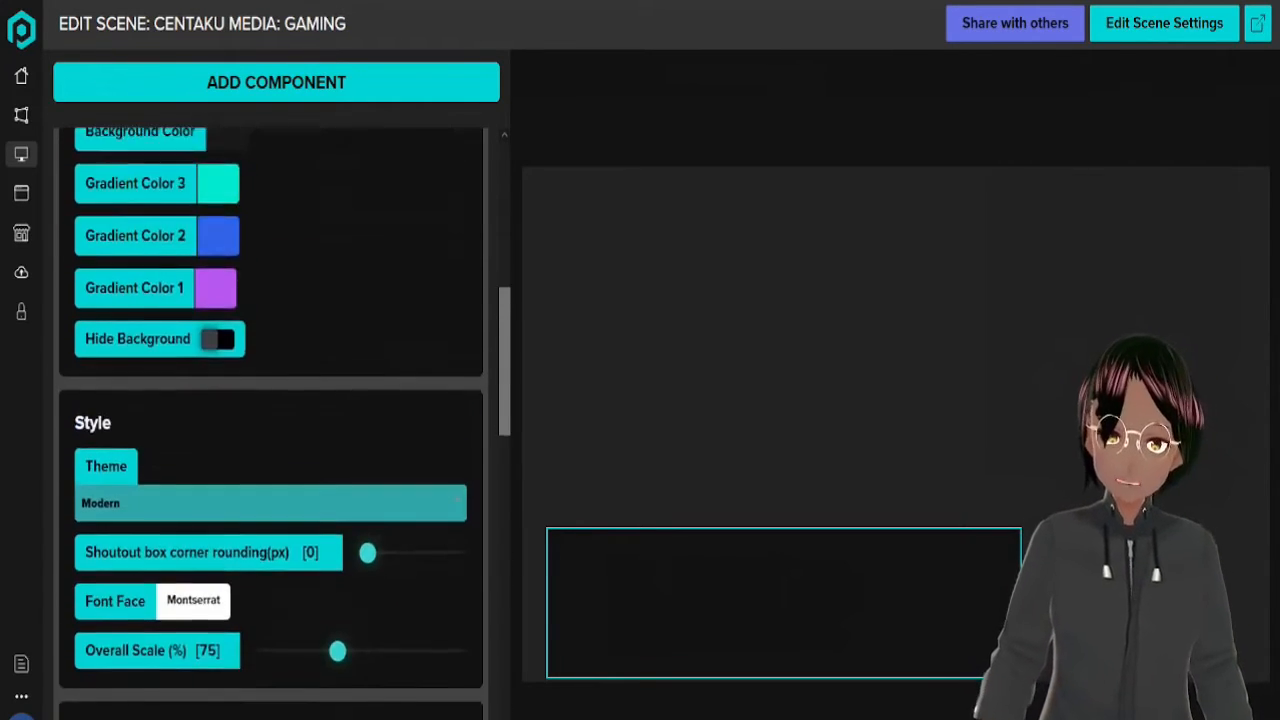
scroll("up", 3)
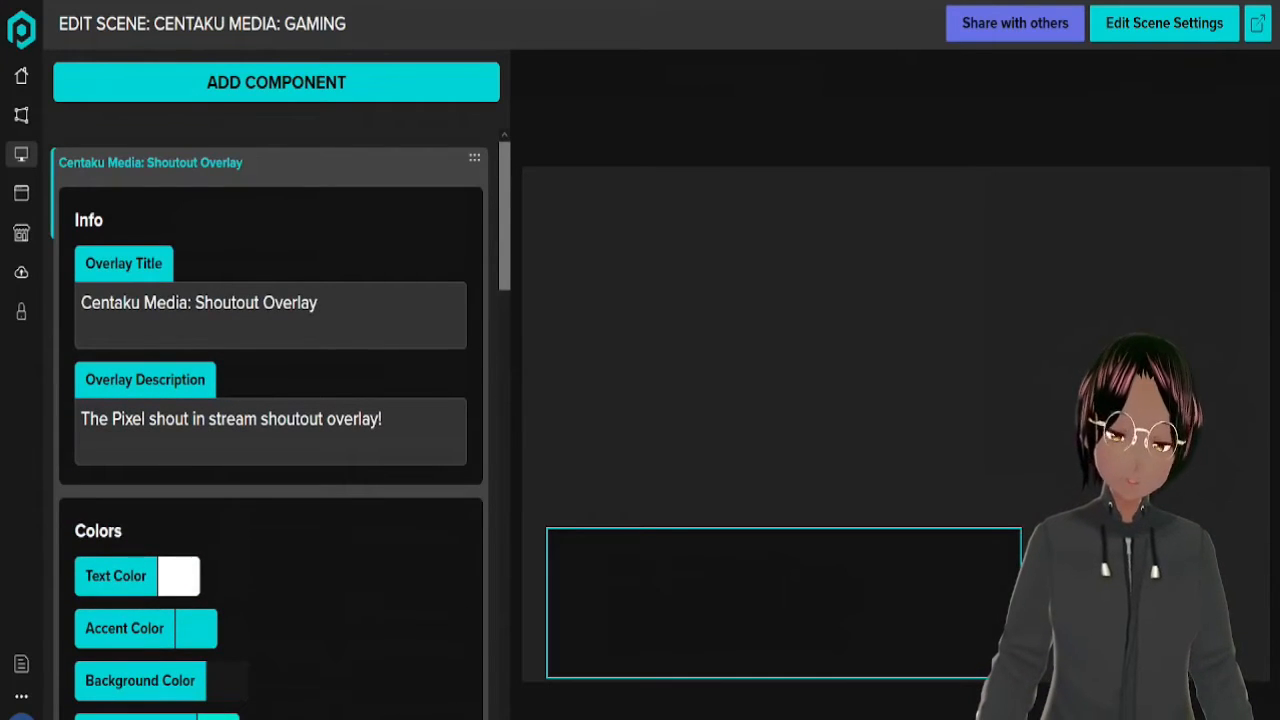
left_click(1163, 23)
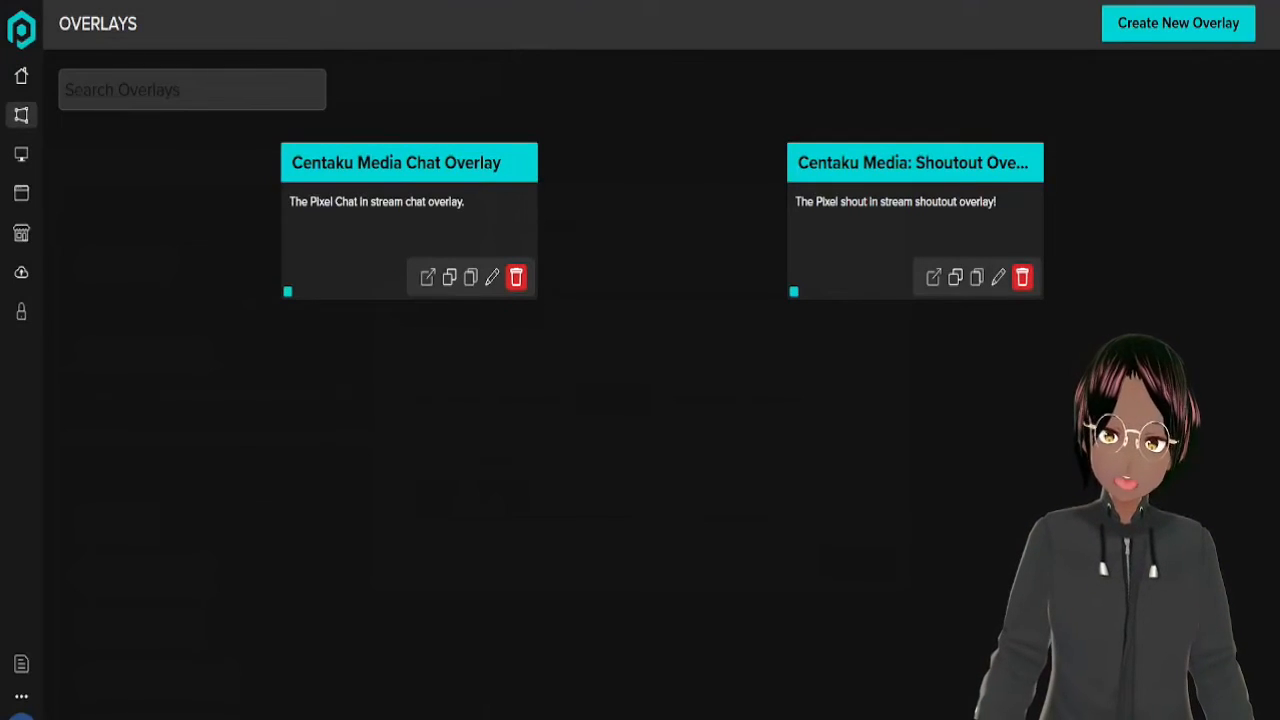
Step: Bring up the new overlay catalogue listing Chat, Shout Out, Captions and Stats Bar
left_click(1178, 23)
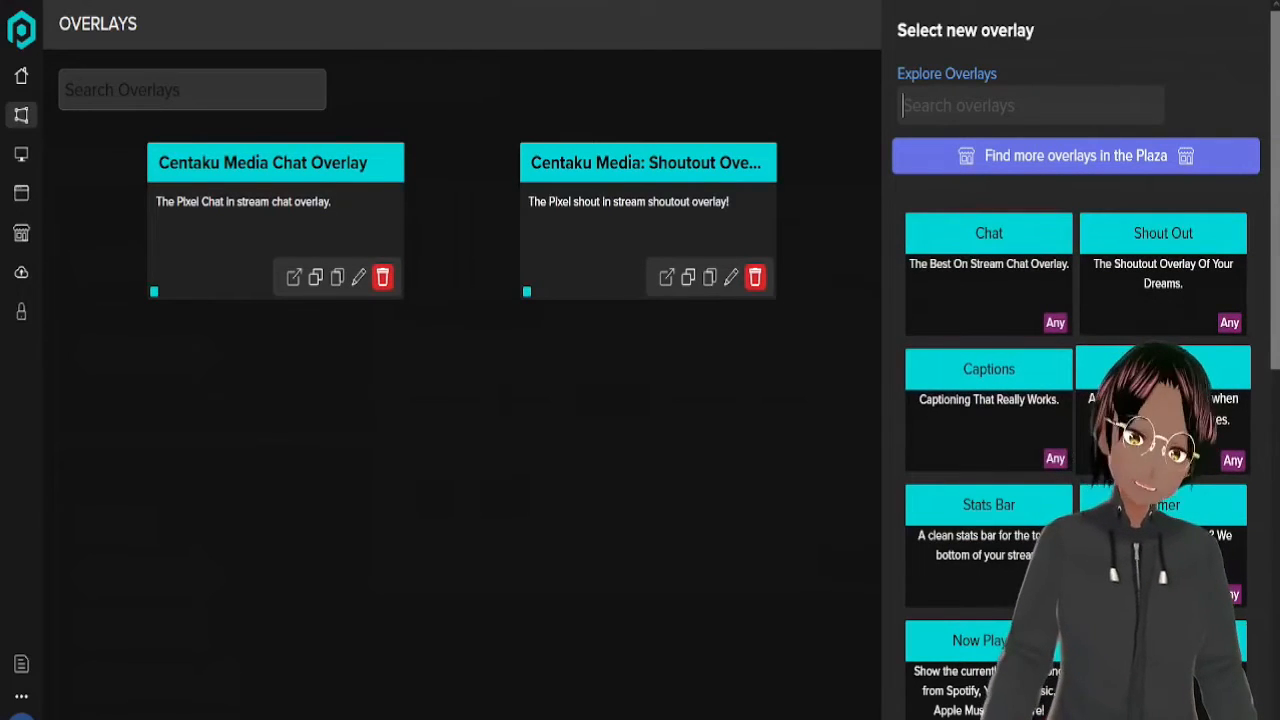
scroll("down", 3)
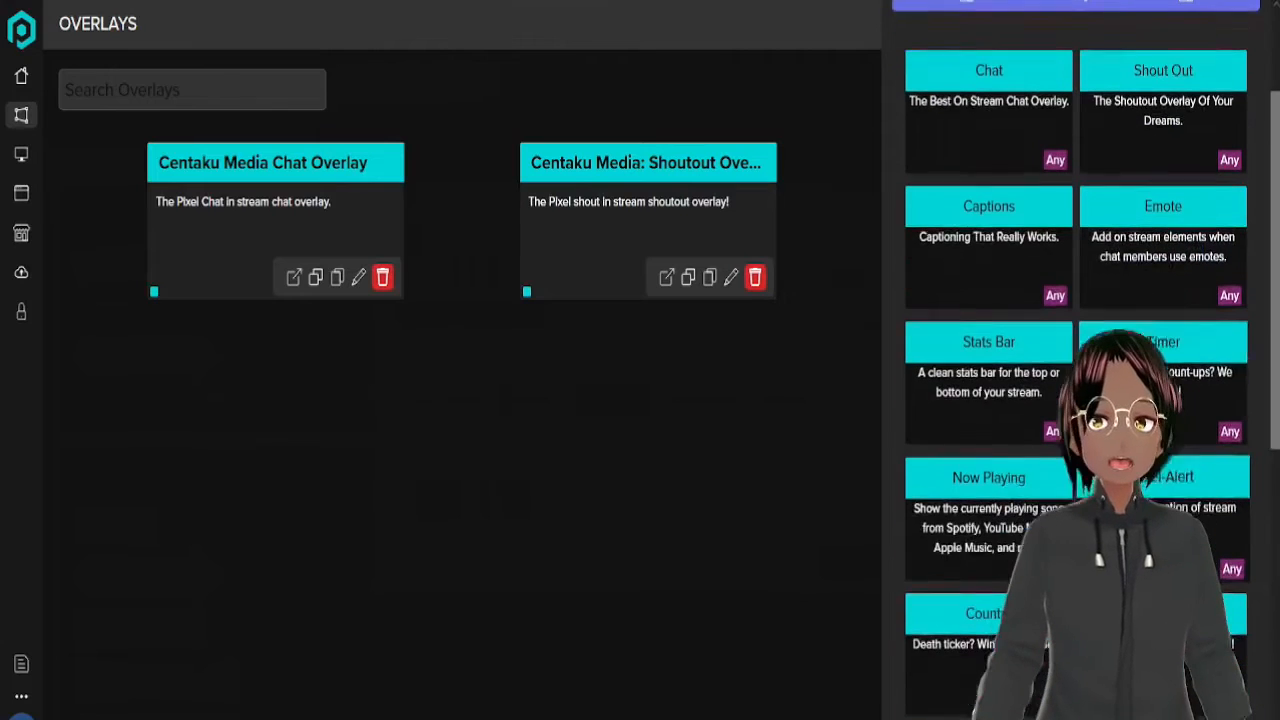
scroll("down", 3)
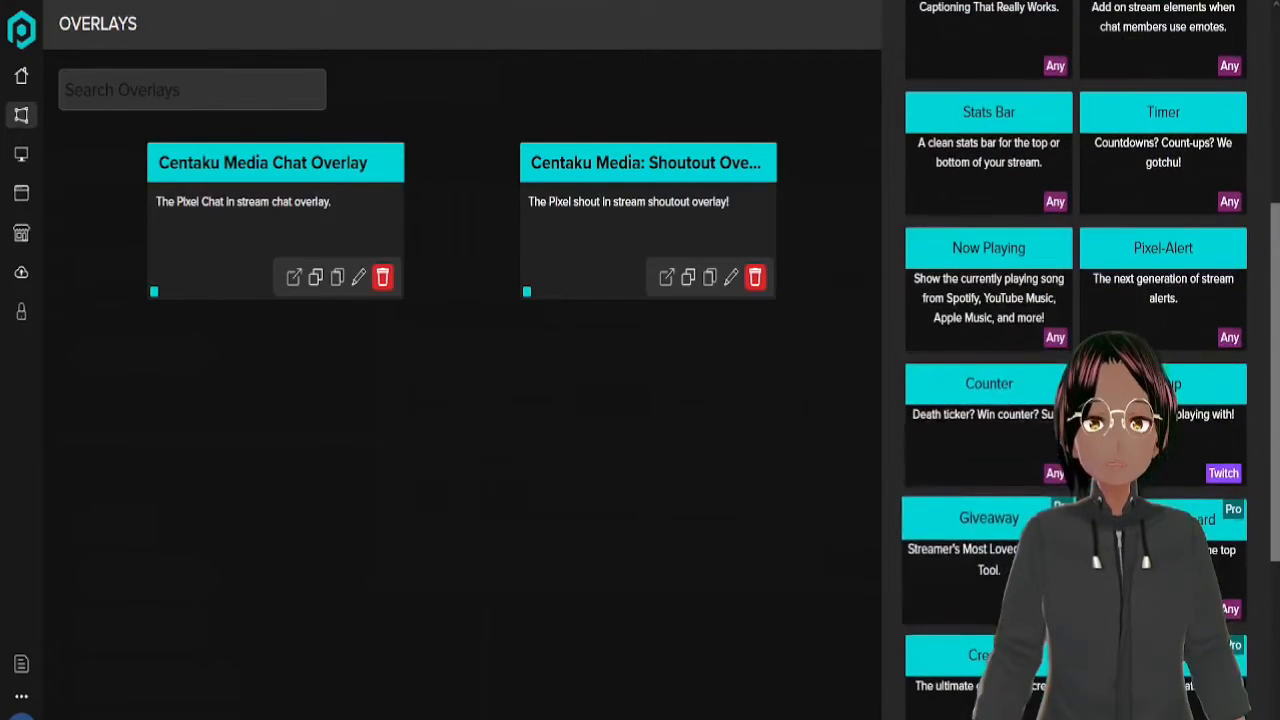
scroll("down", 3)
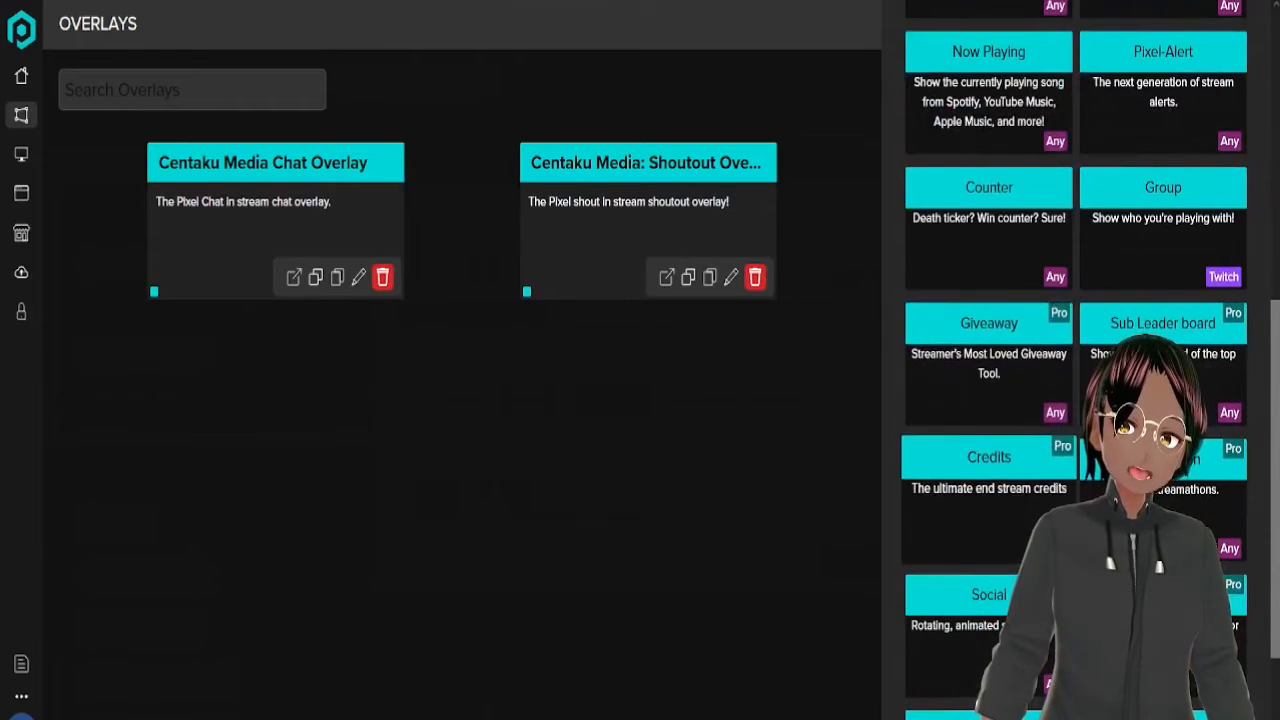
scroll("down", 3)
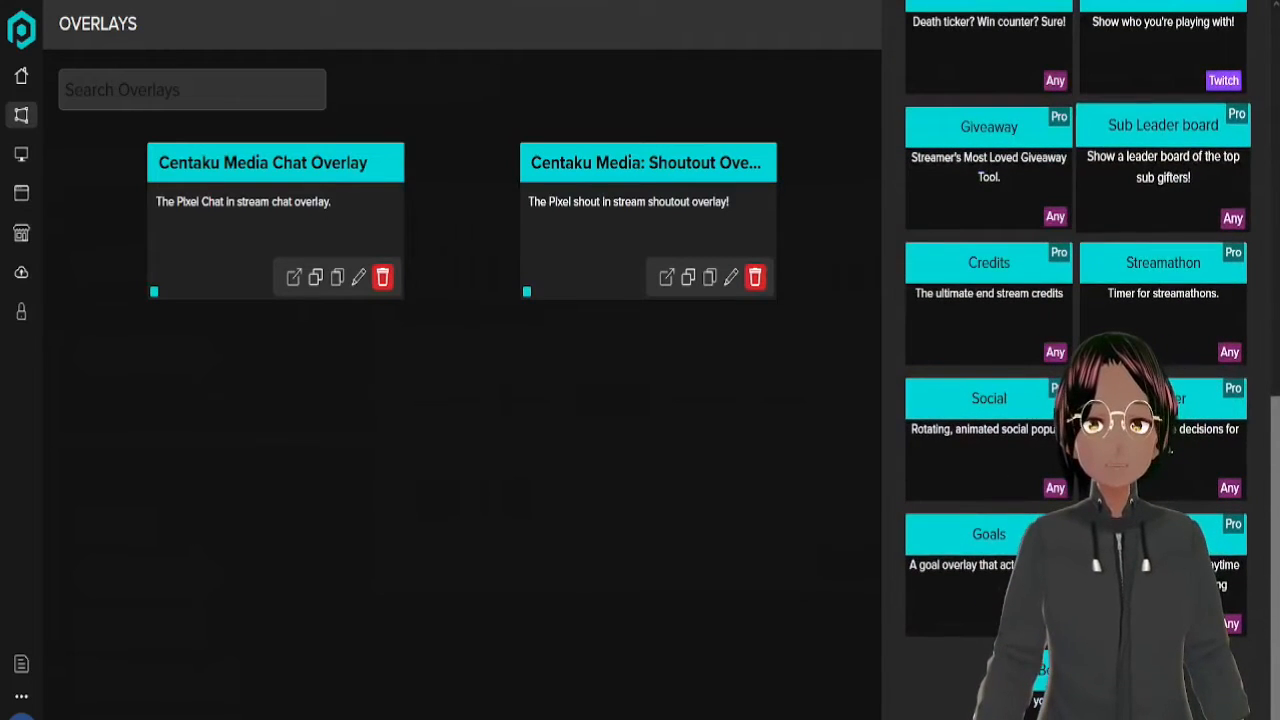